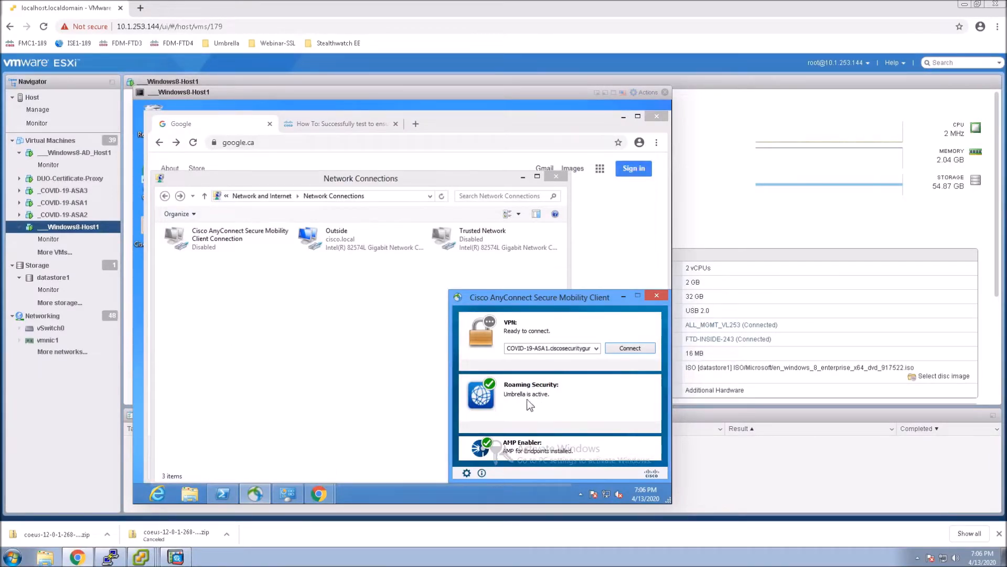
mouse_move(344, 243)
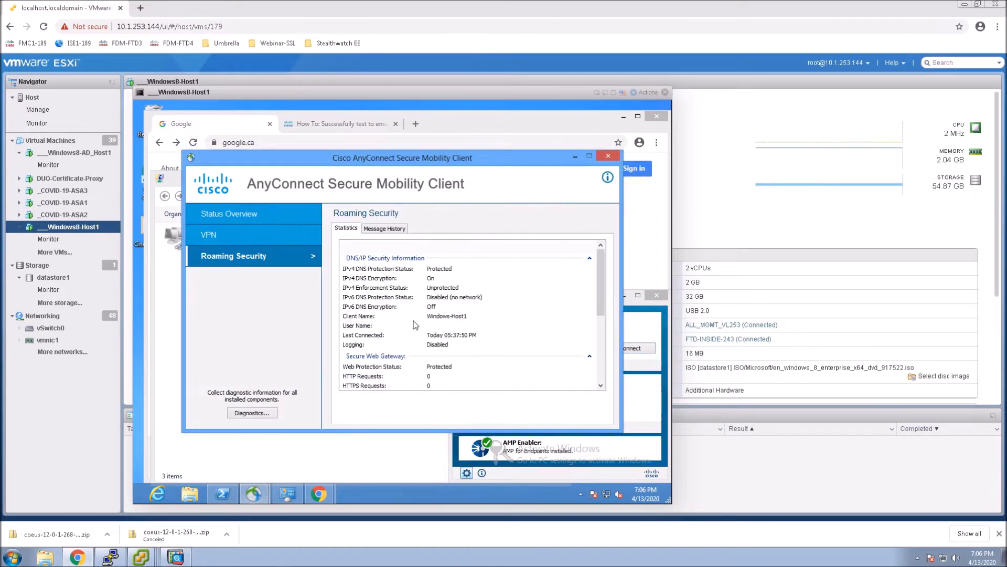
mouse_move(454, 377)
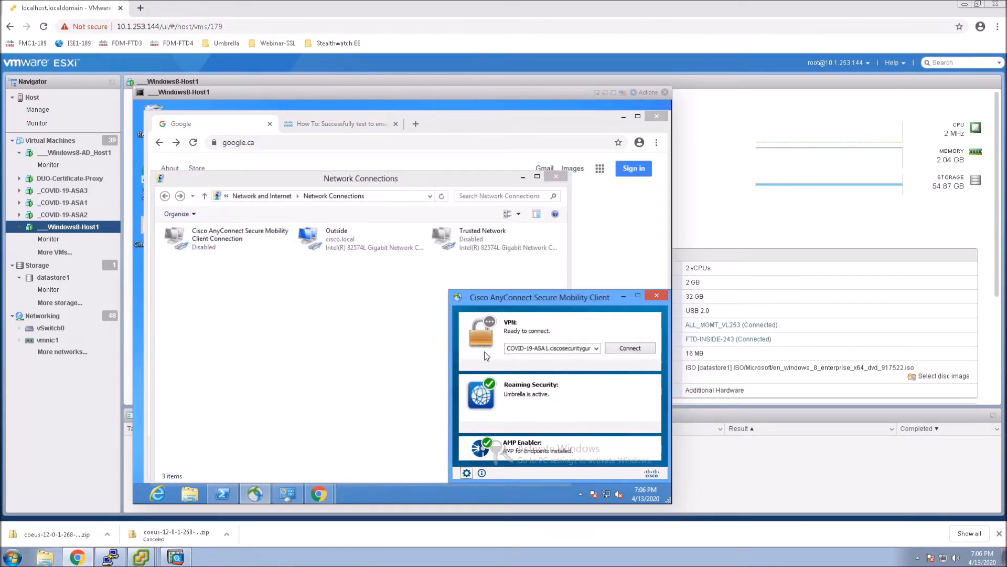
mouse_move(260, 148)
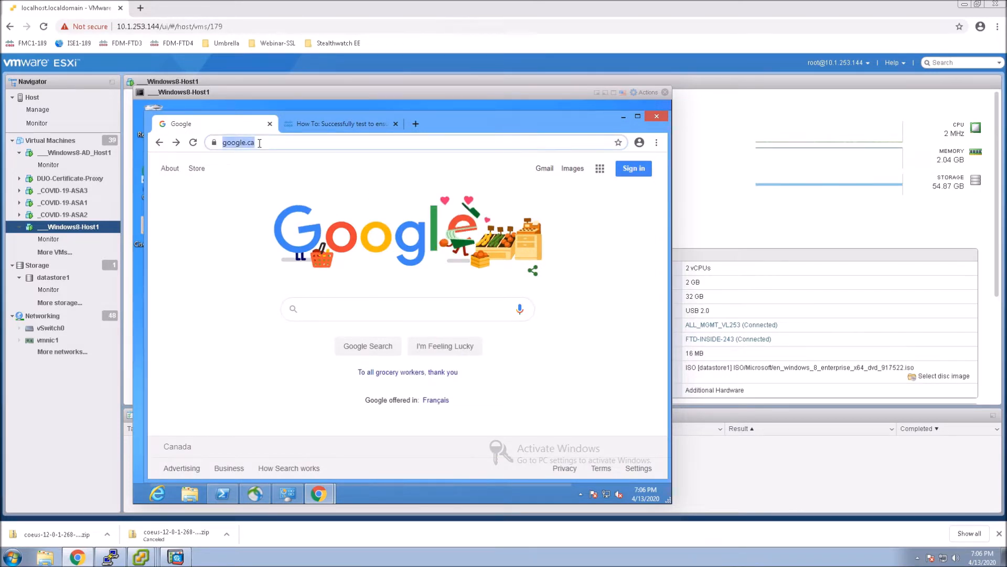
- Load td.com normally, then confirm Umbrella blocks the internetbadguys.com phishing test site and go back to Google
text(td.com/us/en/personal-banking/)
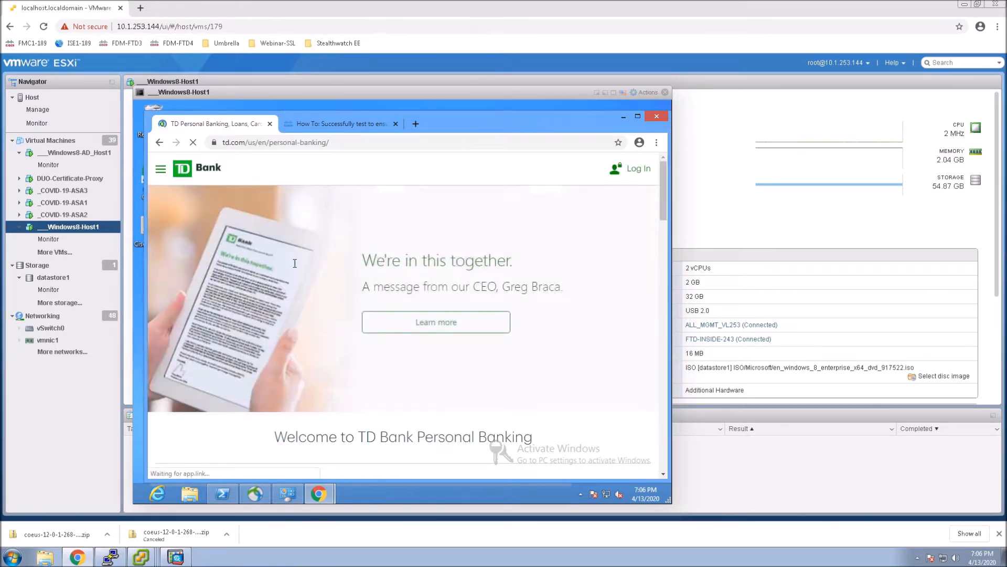
click(339, 124)
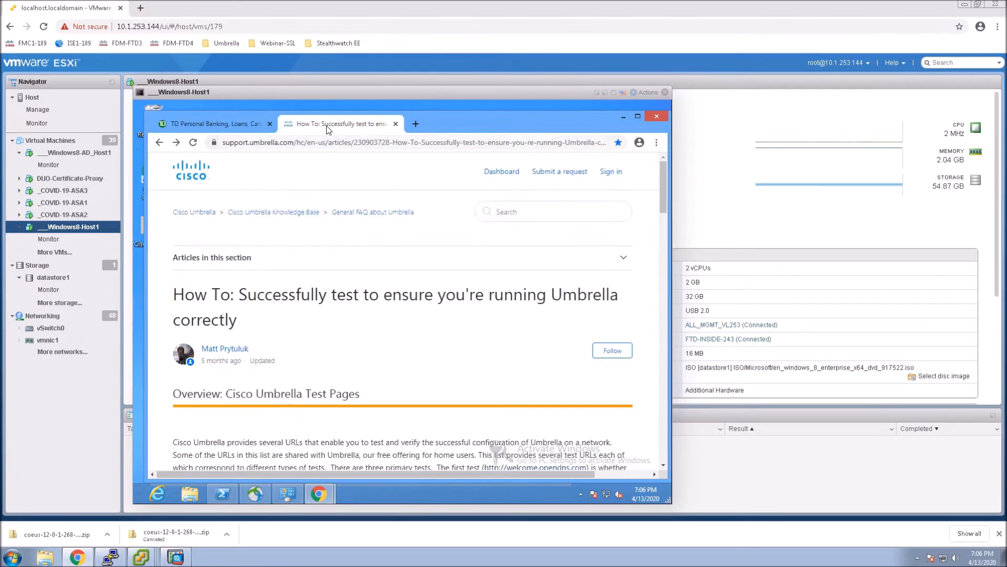
mouse_move(362, 326)
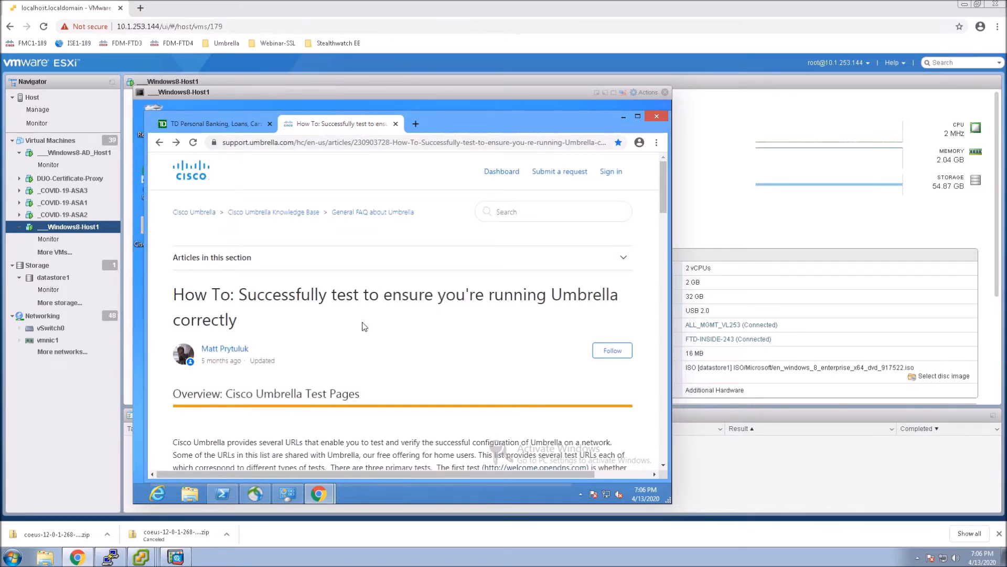
scroll(down, 3)
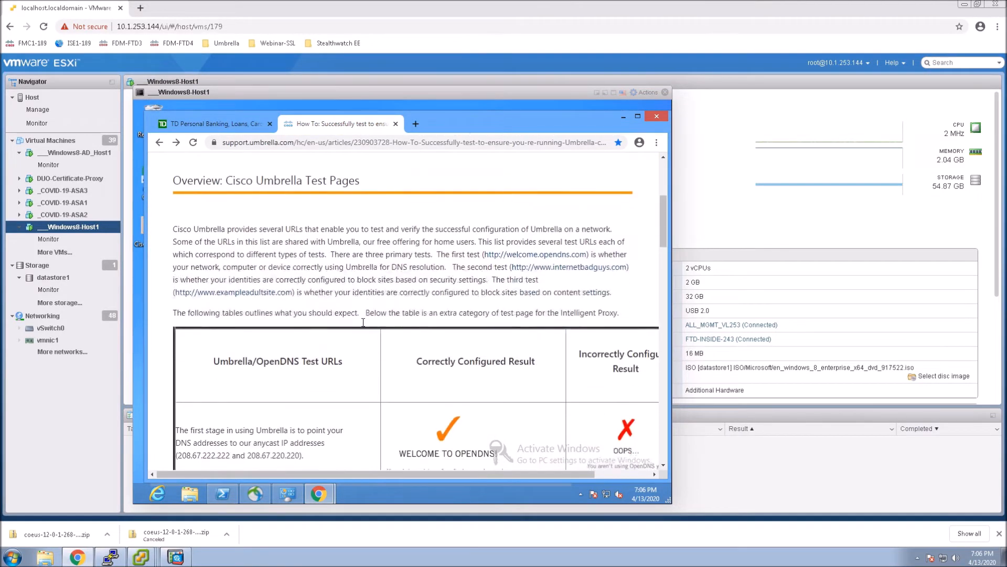
scroll(down, 3)
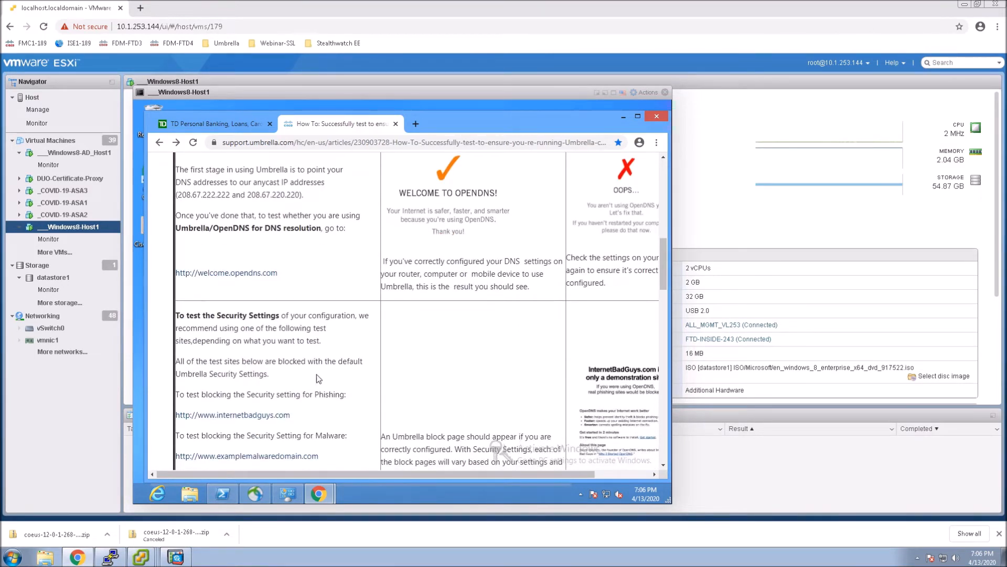
click(232, 414)
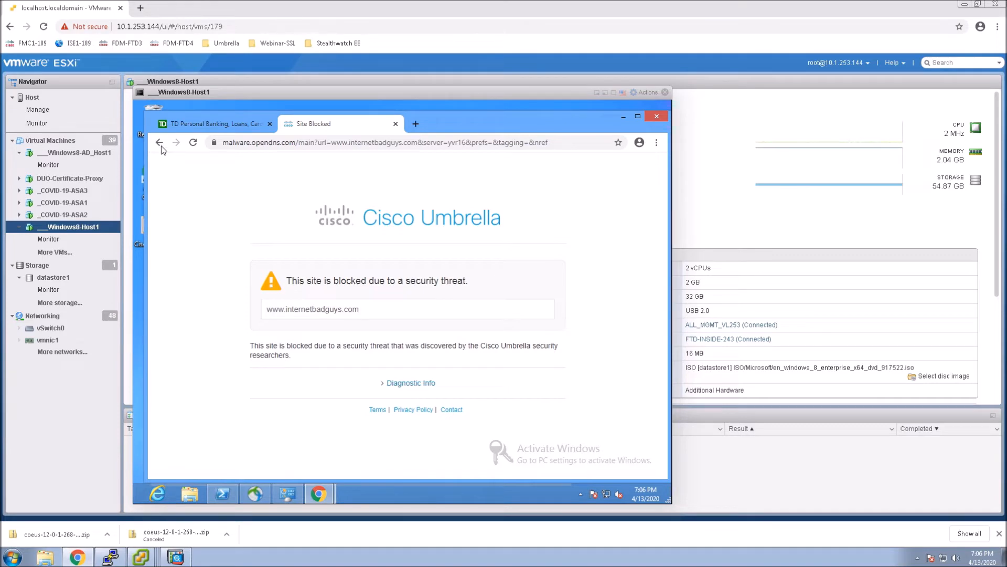
click(159, 141)
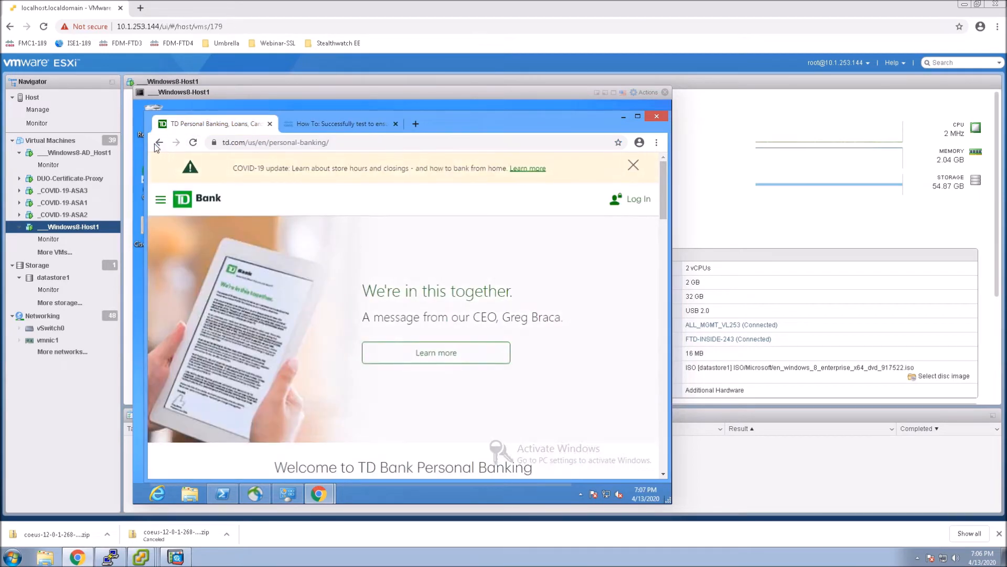
click(287, 493)
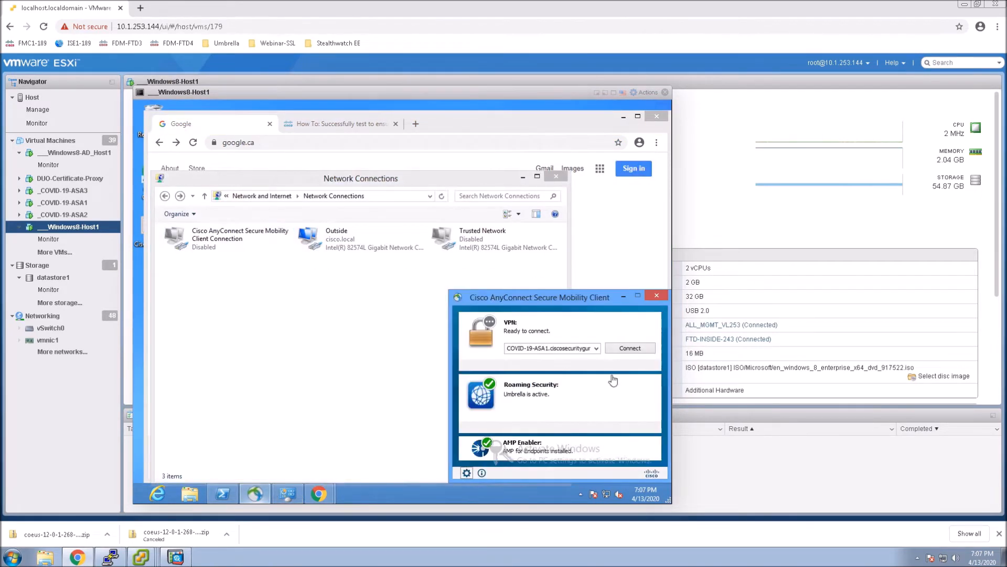
- Connect the VPN to COVID-19-ASA1.ciscosecurityguru.com with the account password
click(629, 347)
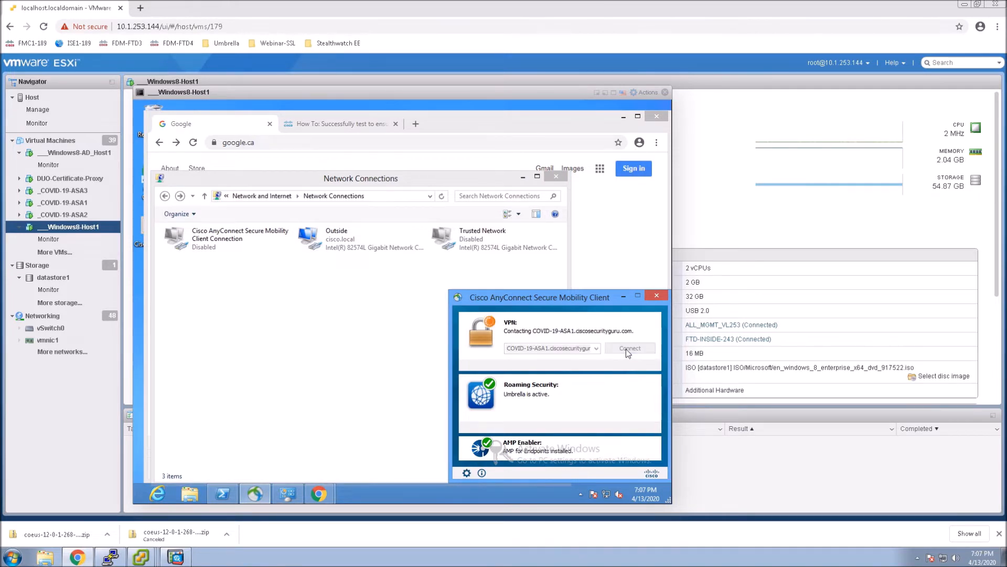
click(628, 347)
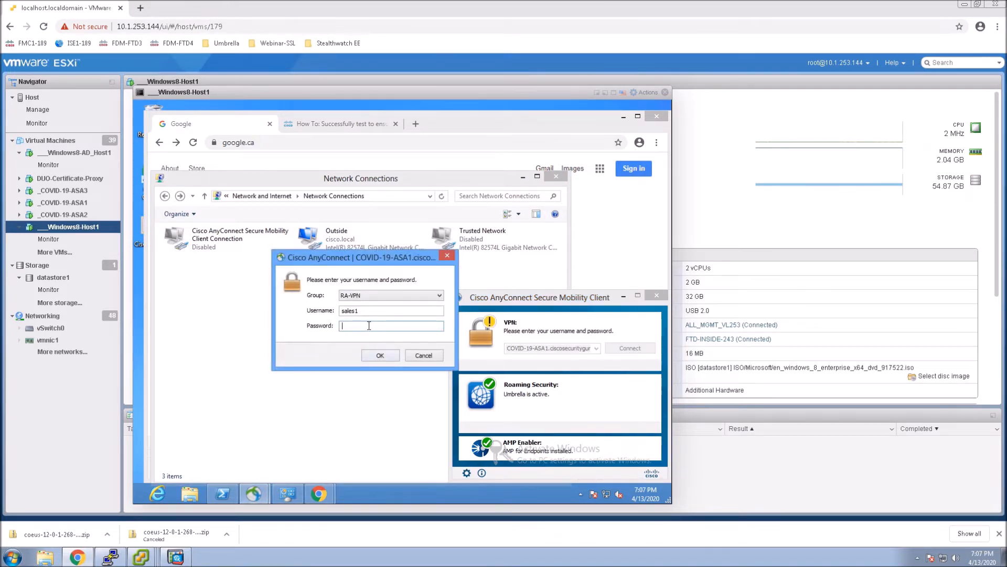
text(password)
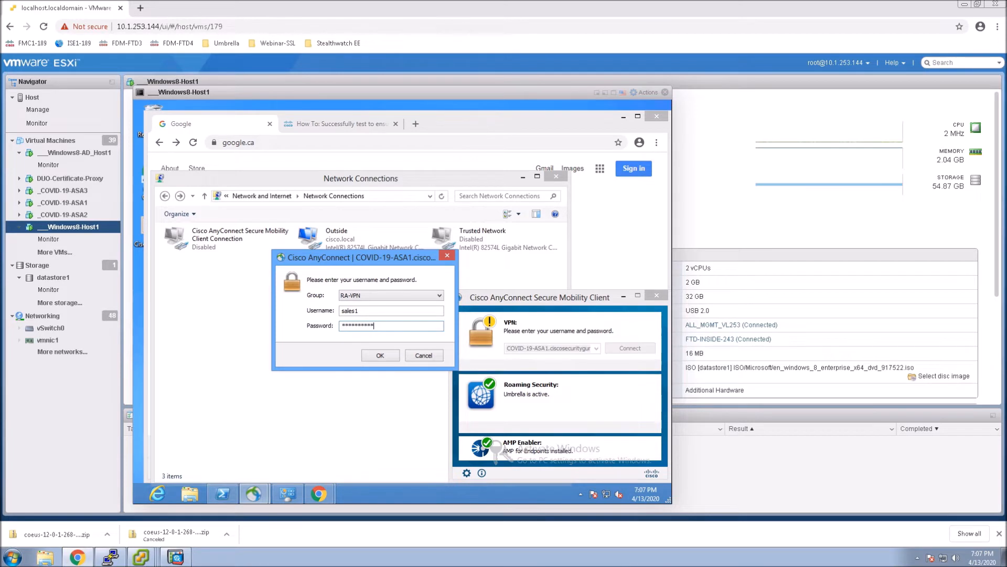
click(380, 356)
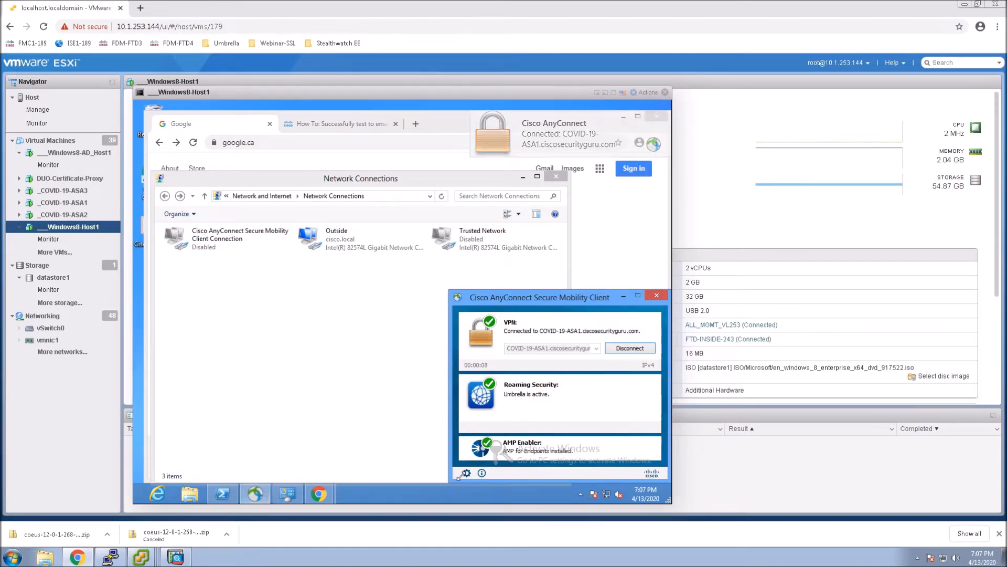
- Review the Roaming Security statistics showing IPv4 DNS Protected (network), then close them
click(466, 474)
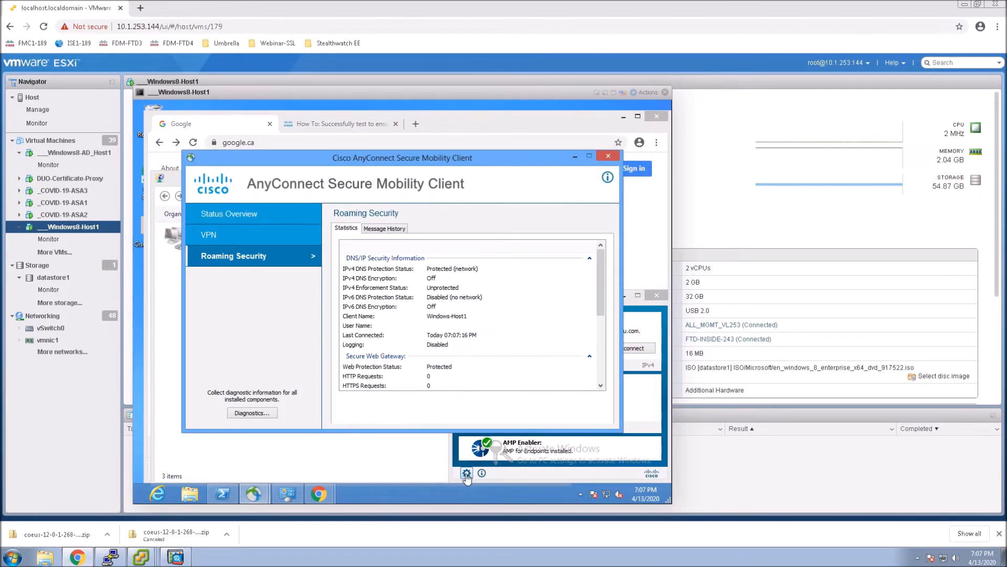
mouse_move(467, 278)
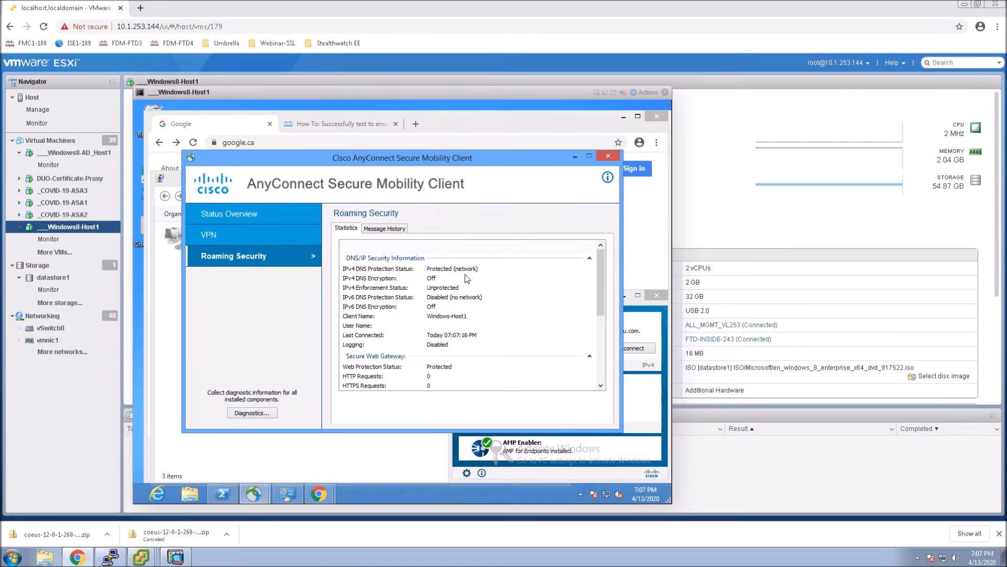
mouse_move(436, 286)
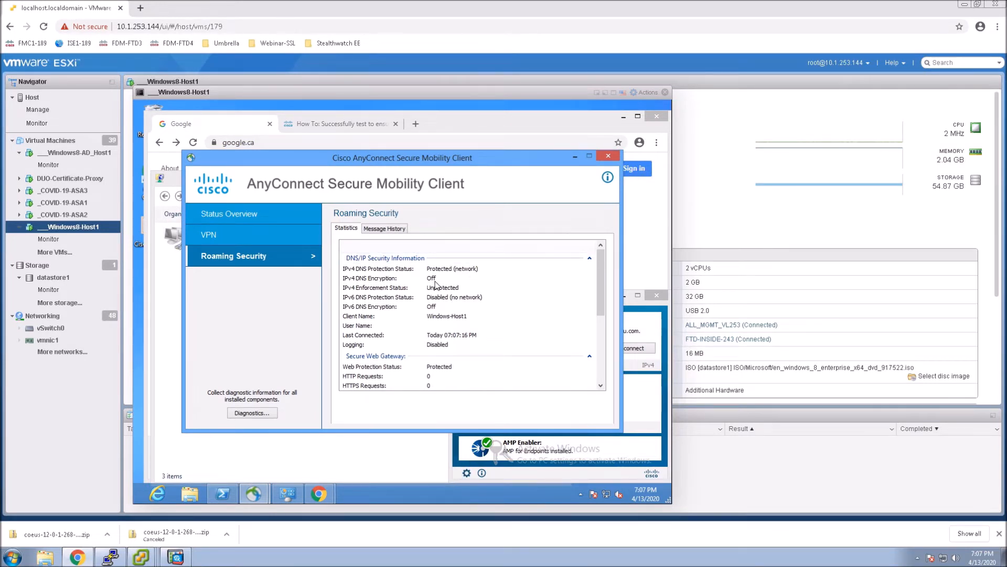
mouse_move(456, 373)
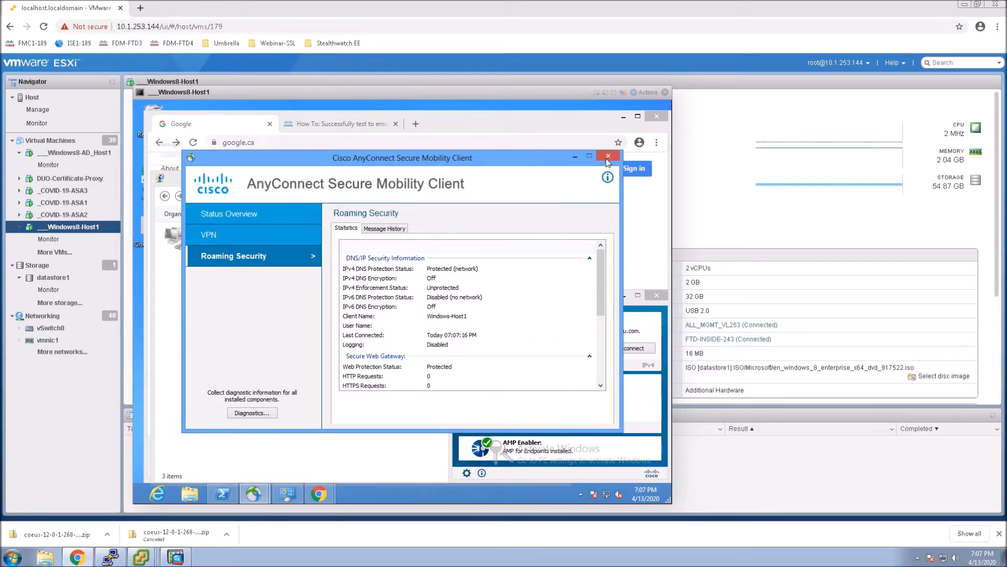
click(606, 158)
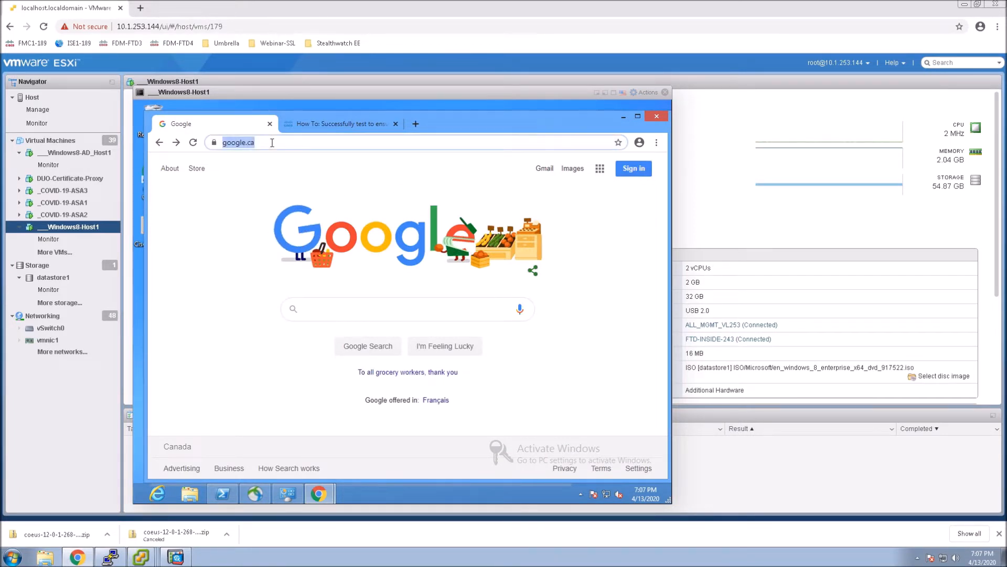
- Load box.com, then confirm Umbrella blocks examplemalwaredomain.com as a security threat
text(box.com)
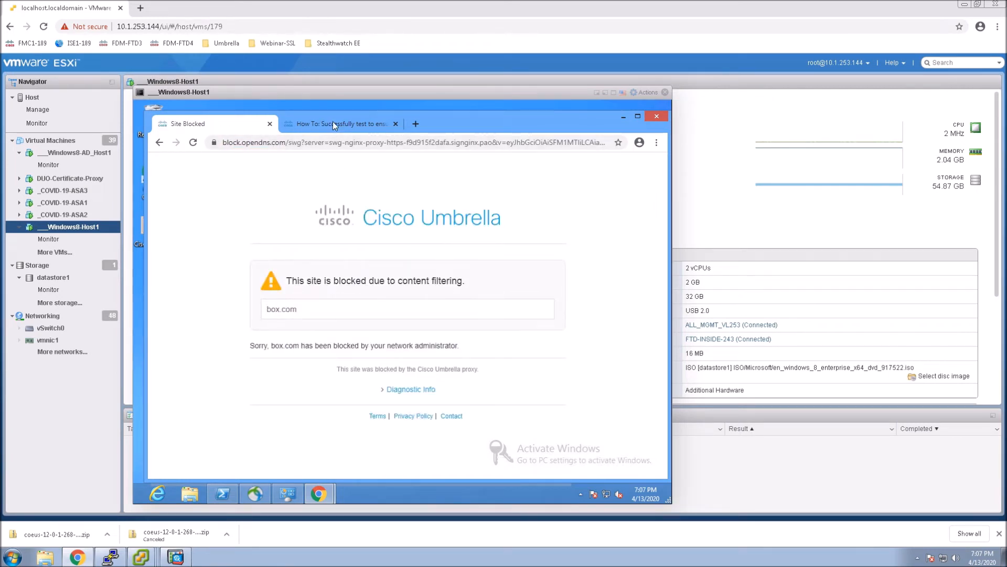
click(340, 123)
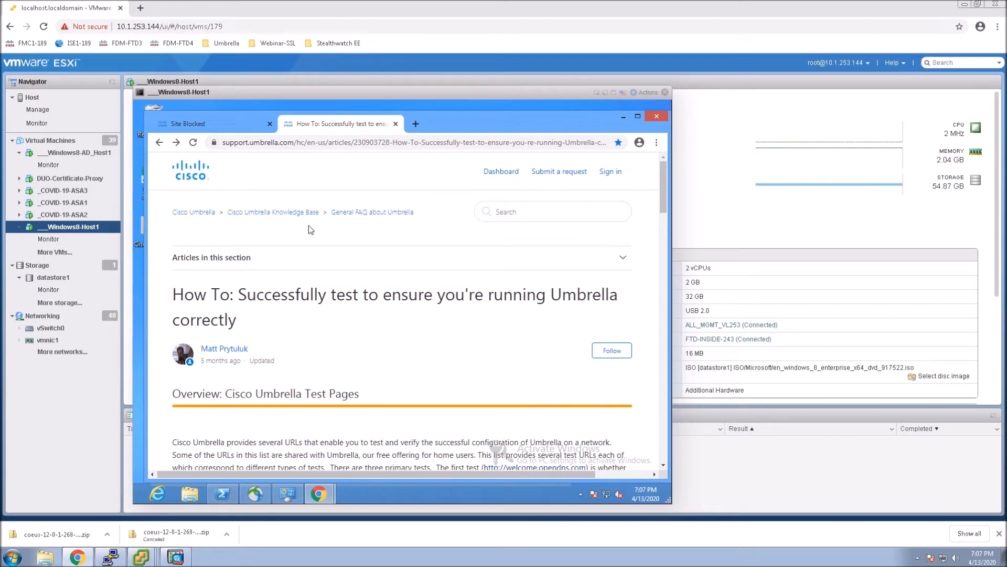
scroll(down, 3)
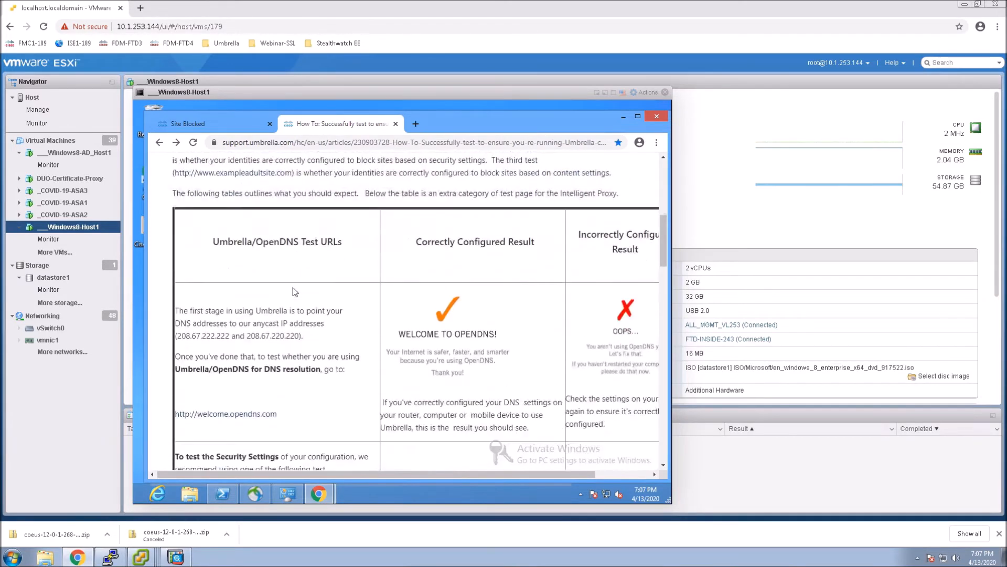
scroll(down, 3)
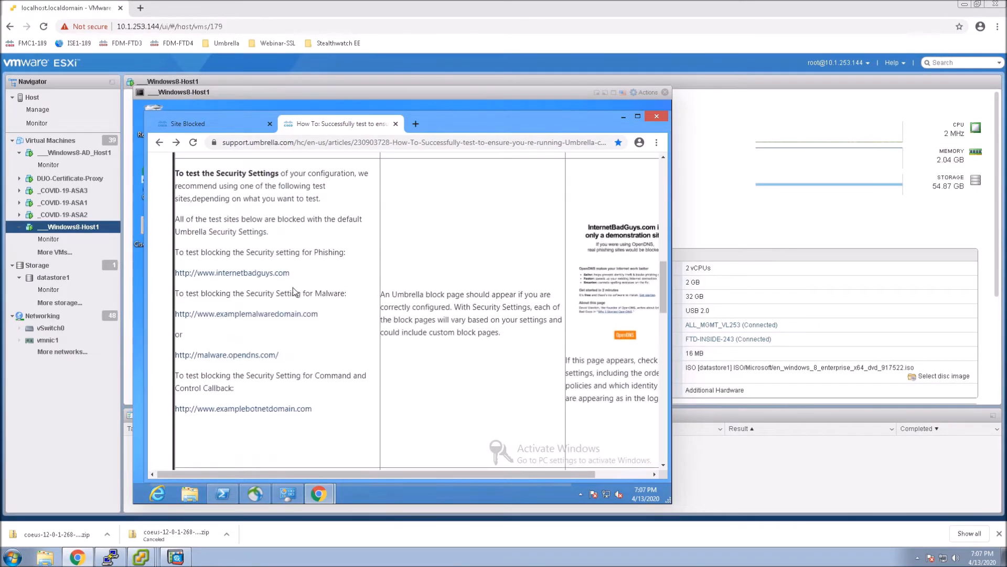
scroll(down, 3)
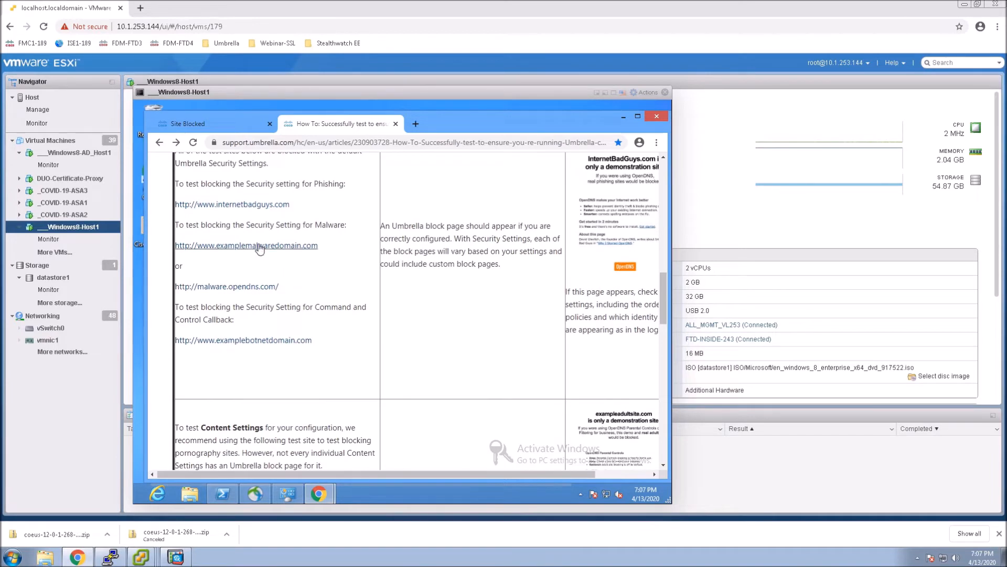
click(246, 246)
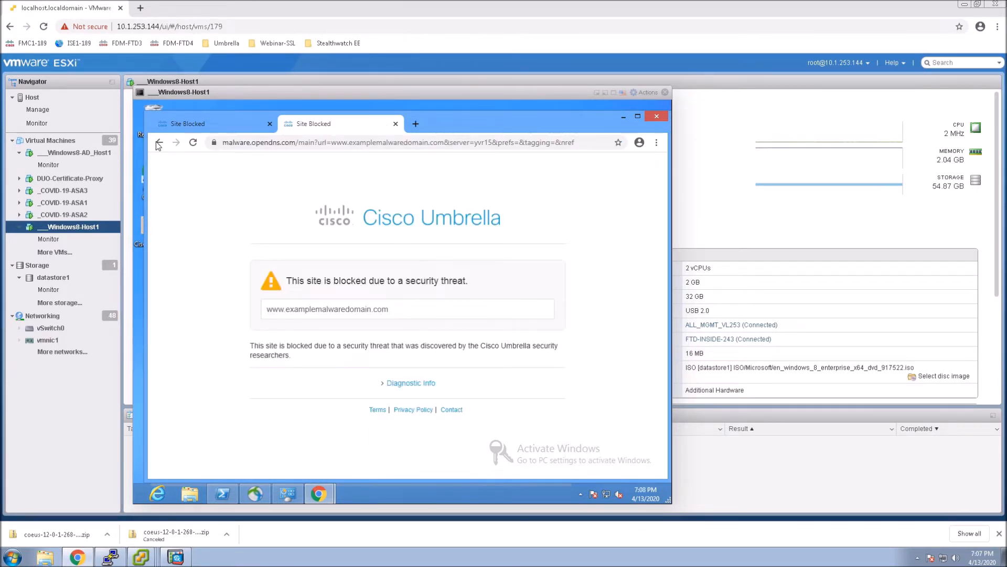
click(340, 124)
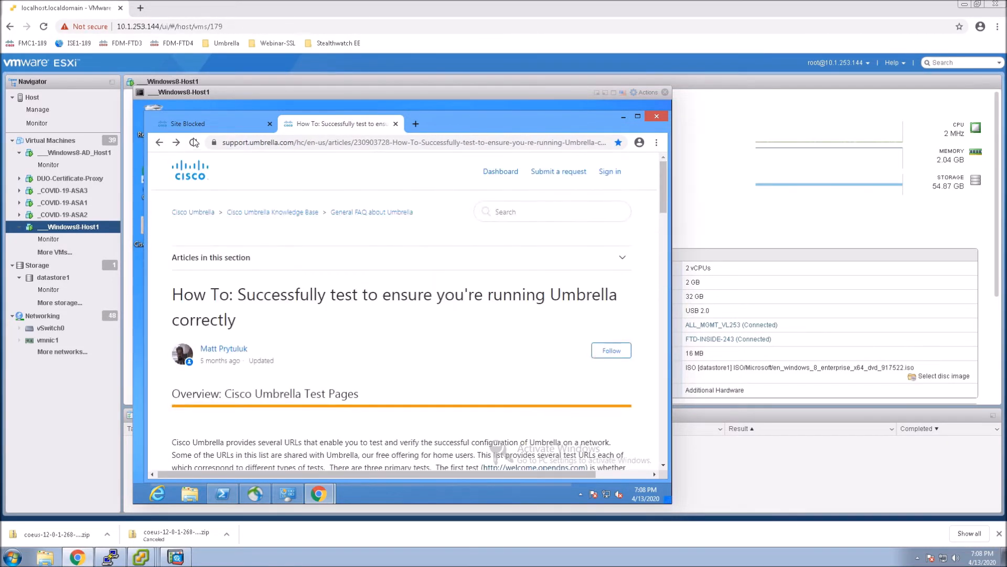
- View the blocked box.com page over VPN and go back to Google
click(188, 124)
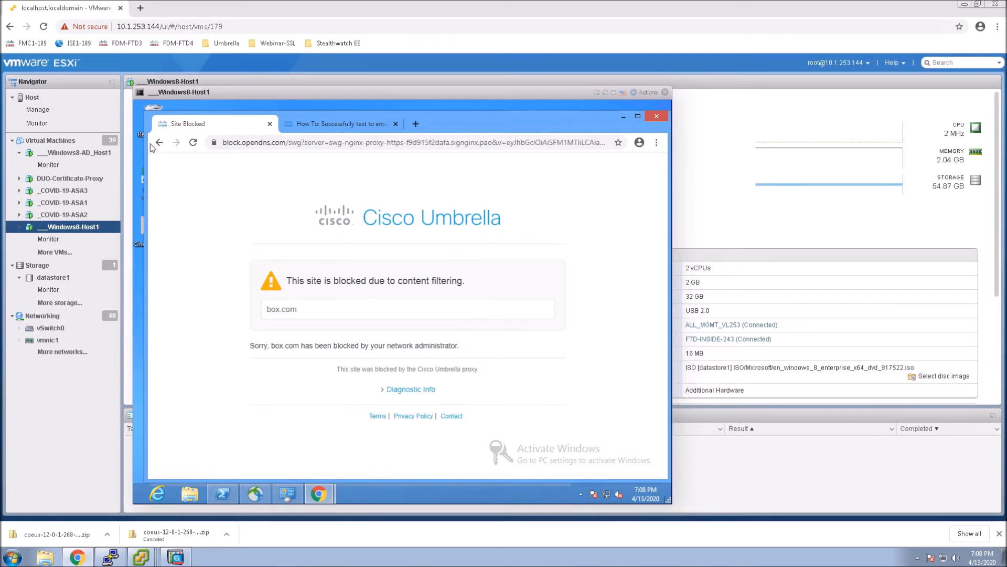
mouse_move(159, 142)
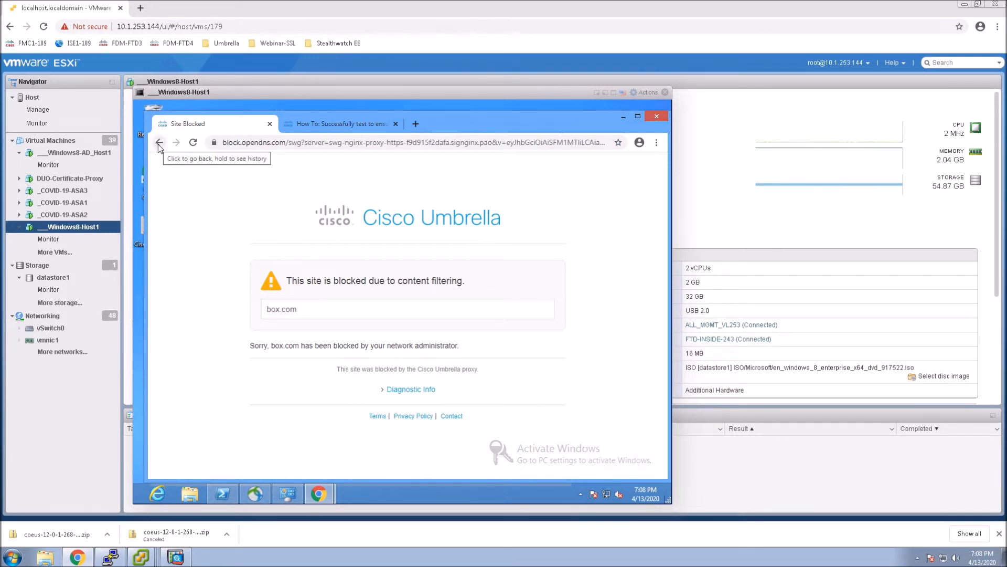
click(159, 141)
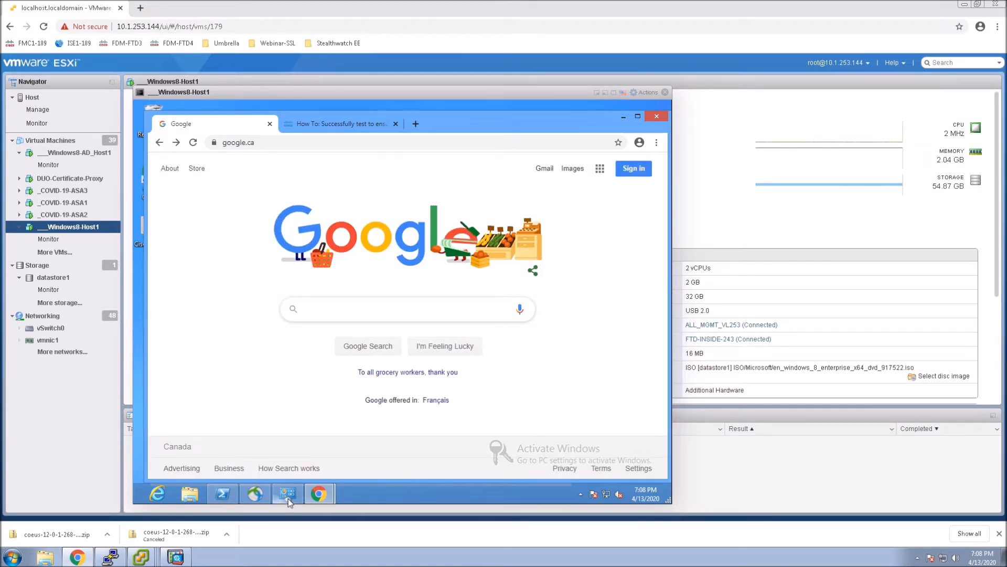
- Disable the Outside connection in Network Connections so the Trusted Network is in use
click(287, 493)
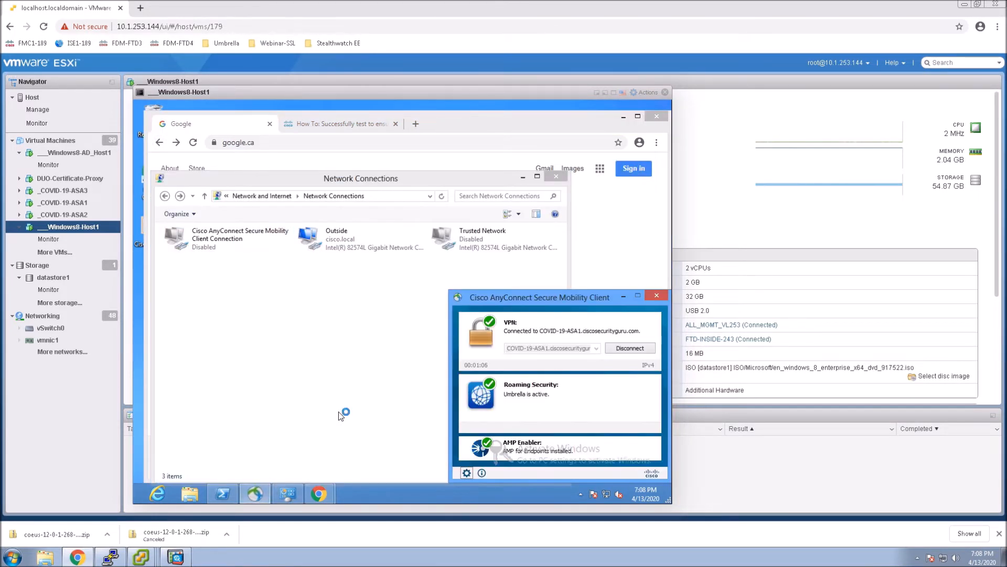
click(628, 347)
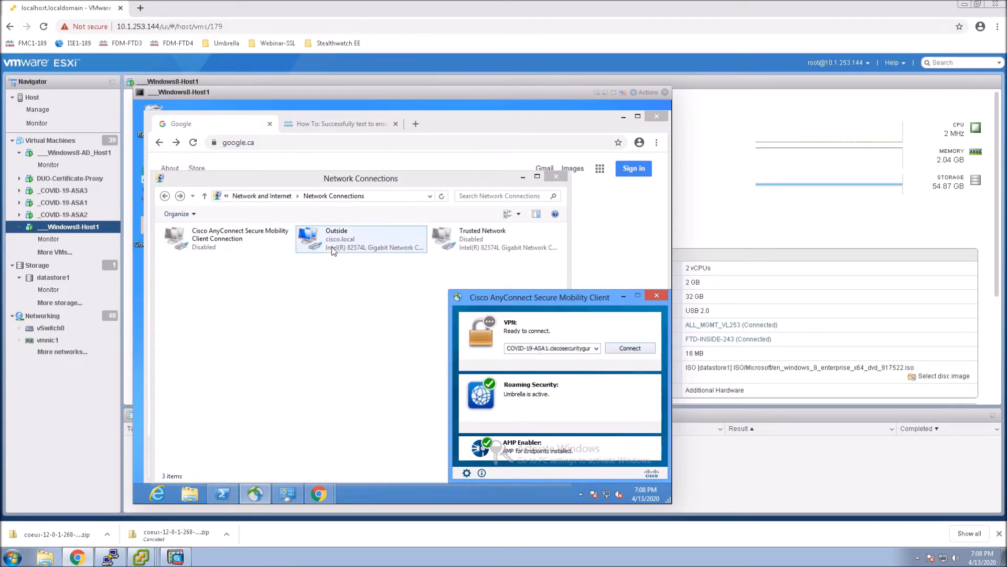
click(359, 239)
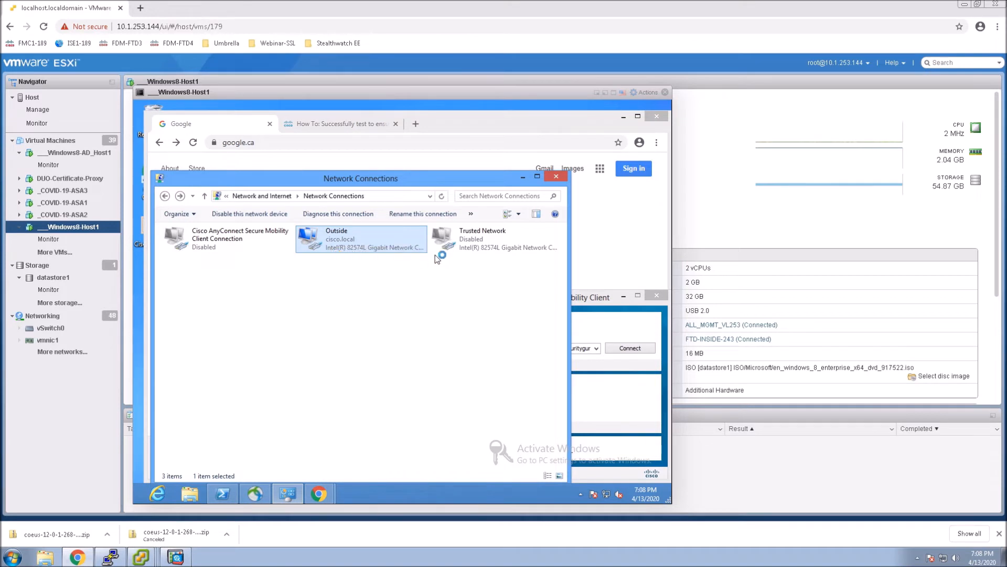
right_click(495, 239)
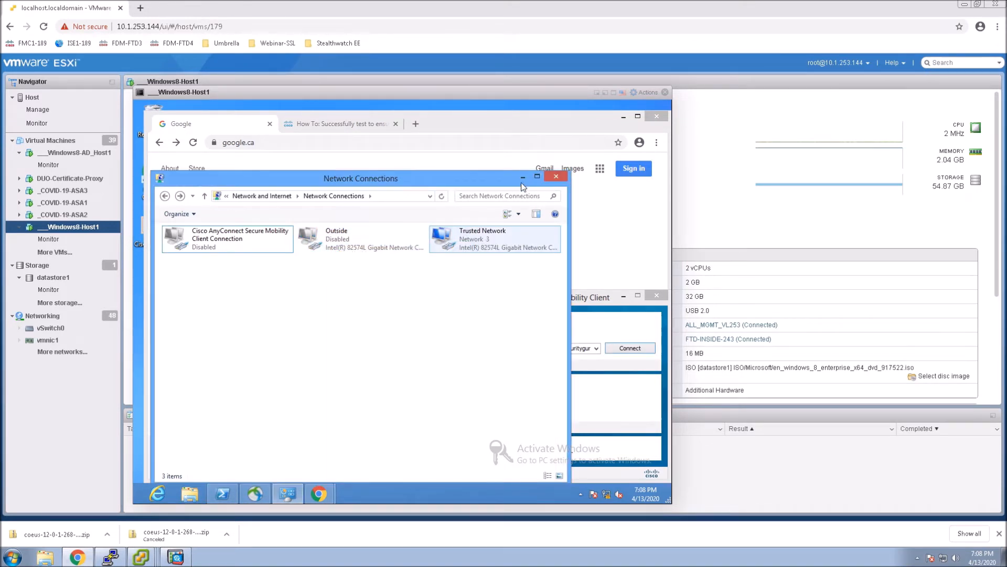
click(555, 176)
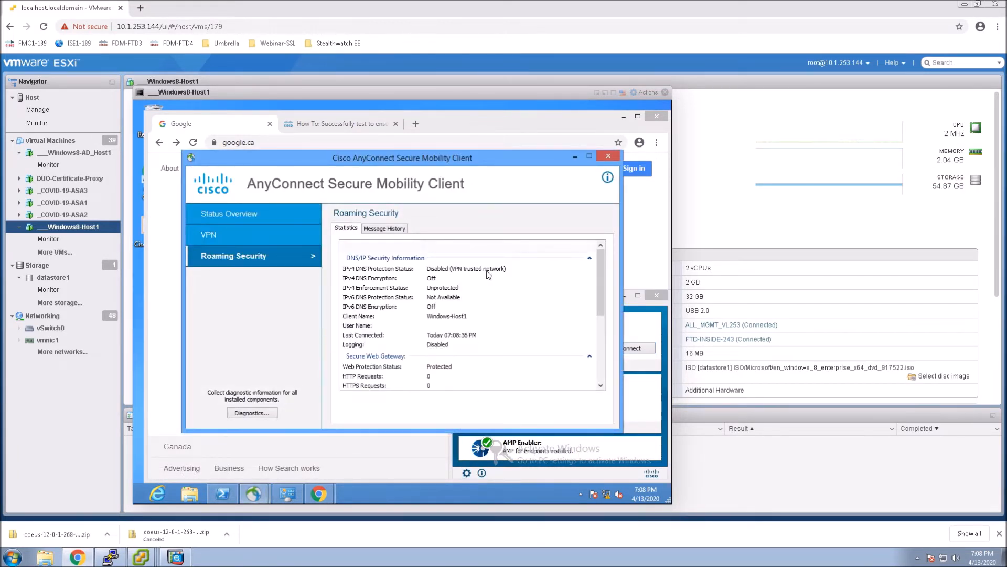
mouse_move(451, 375)
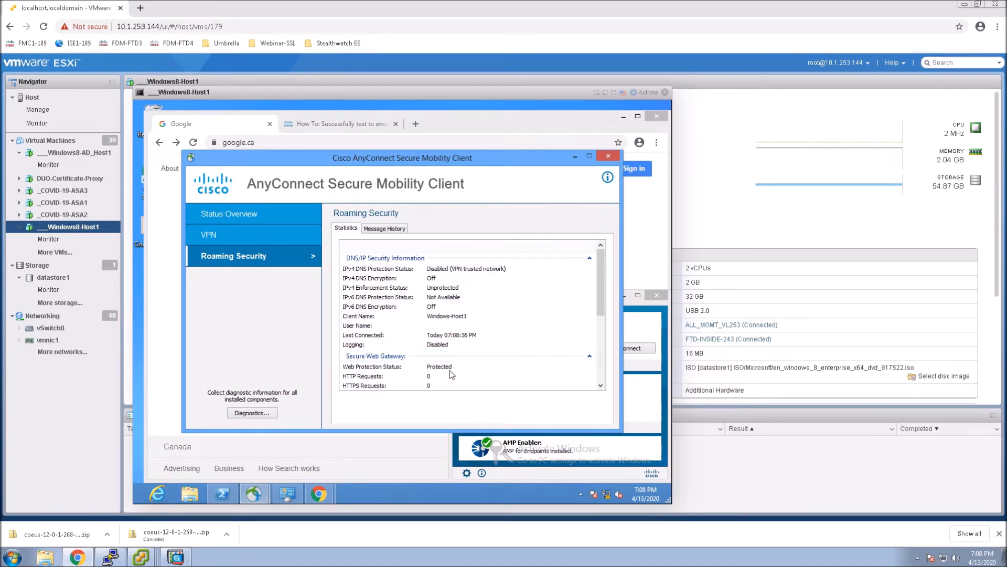
mouse_move(450, 374)
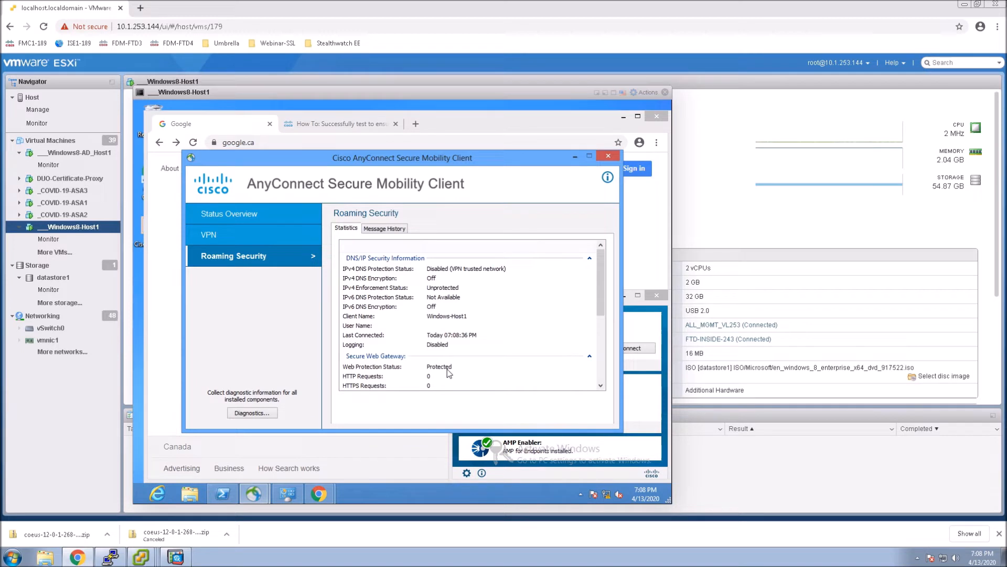
mouse_move(488, 267)
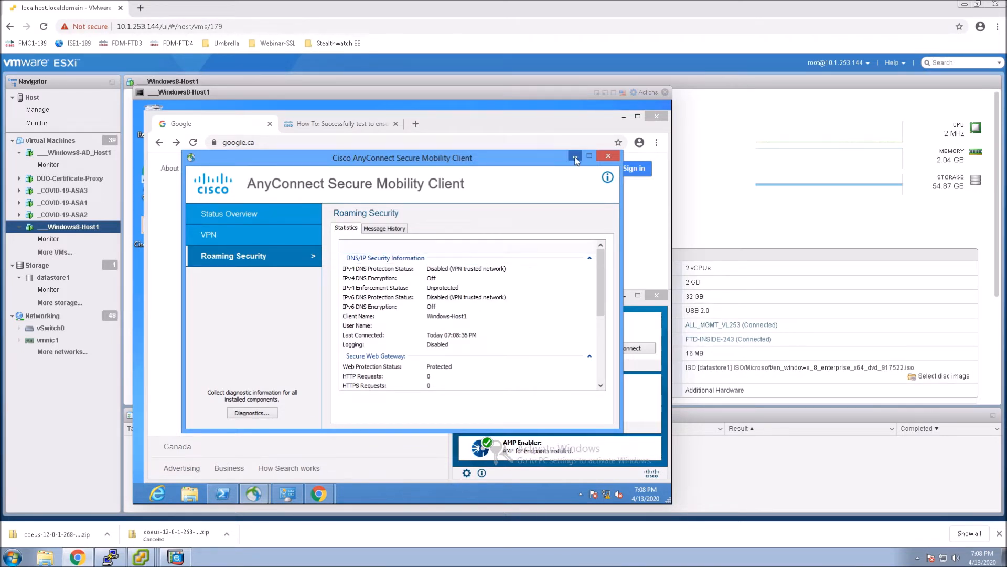
- Close the AnyConnect details window and load dropbox.com on the trusted network
click(574, 158)
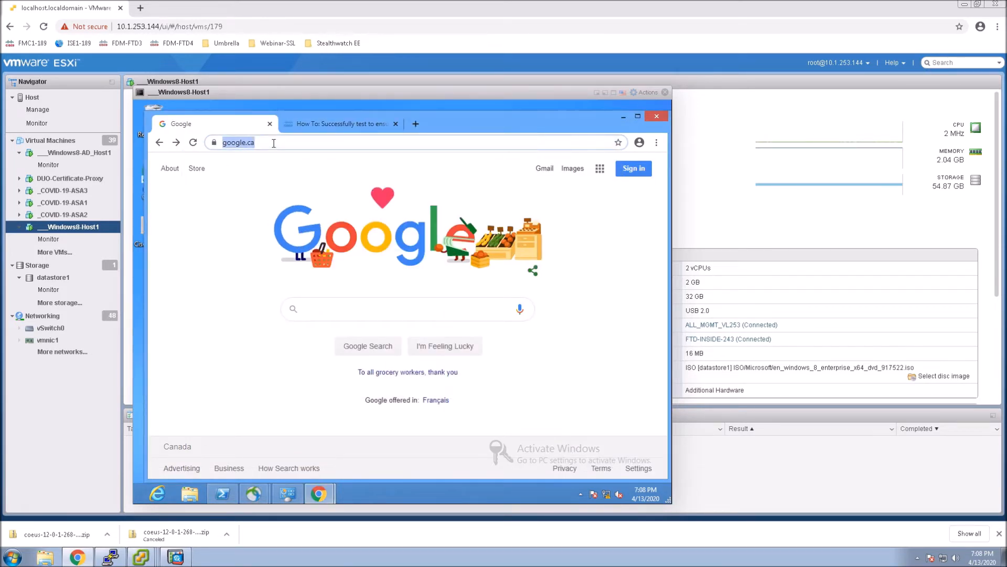
text(dropbox.com/?landing=dbv2)
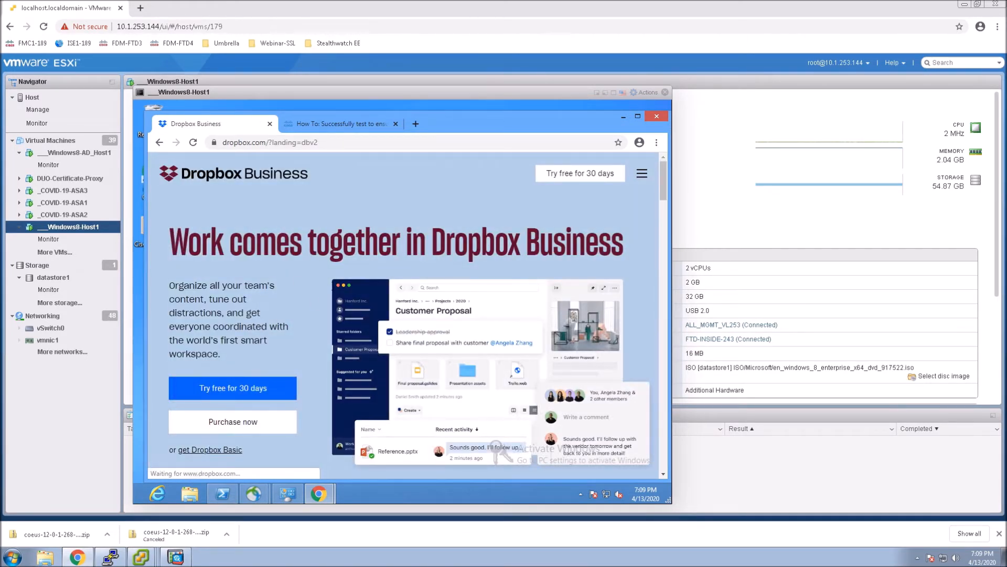
- From the Umbrella article, visit the examplebotnetdomain.com command-and-control test site
click(340, 123)
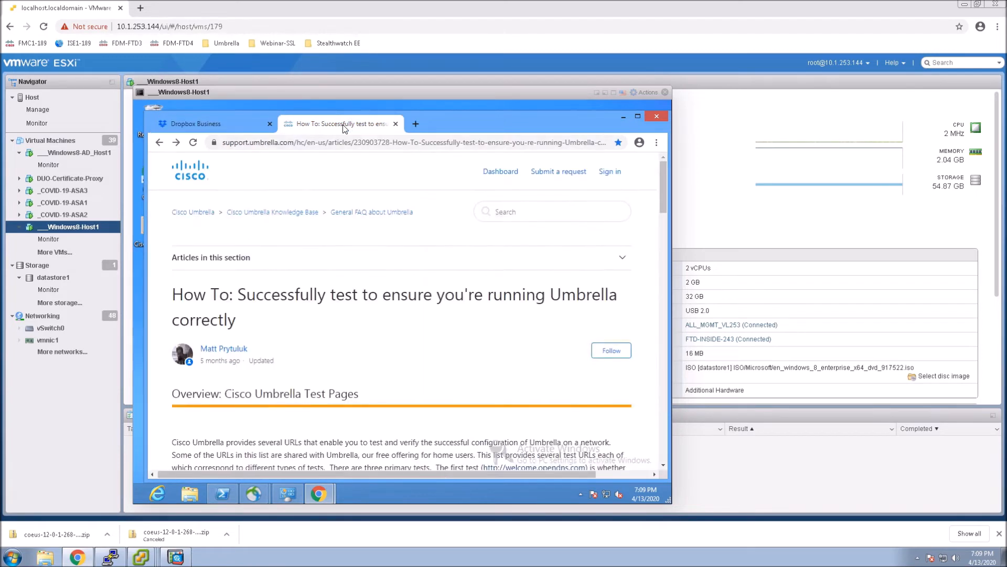
scroll(down, 3)
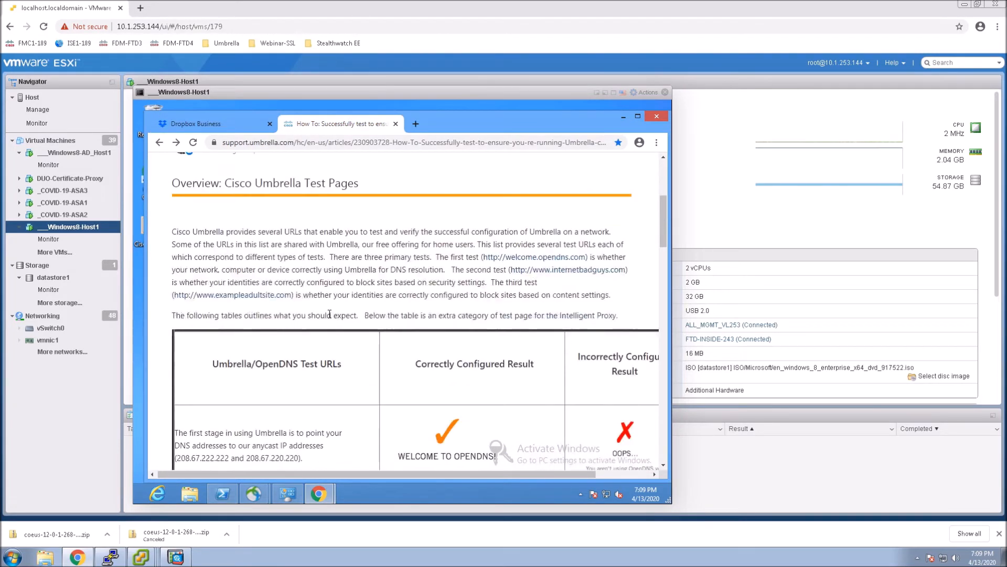
scroll(down, 3)
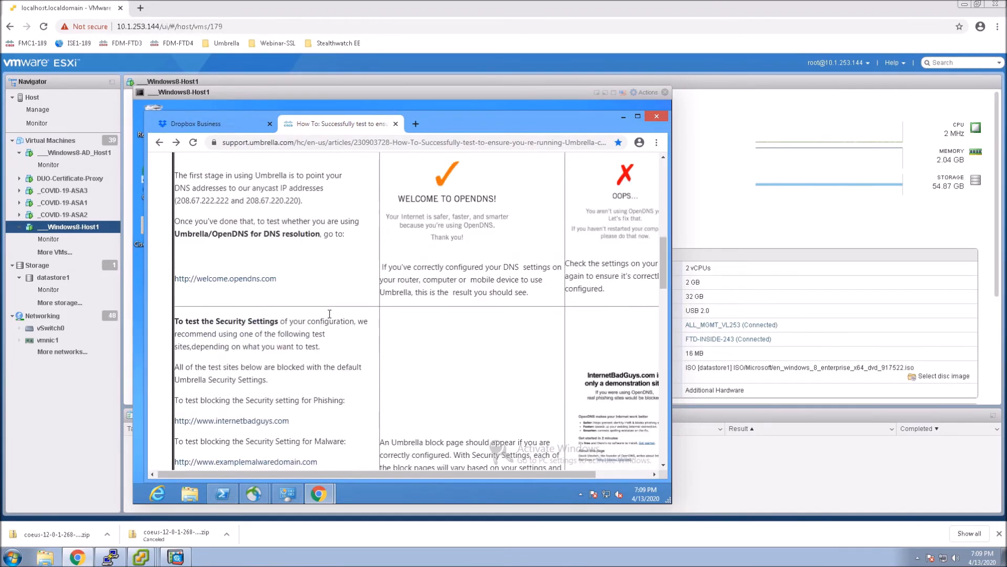
scroll(down, 3)
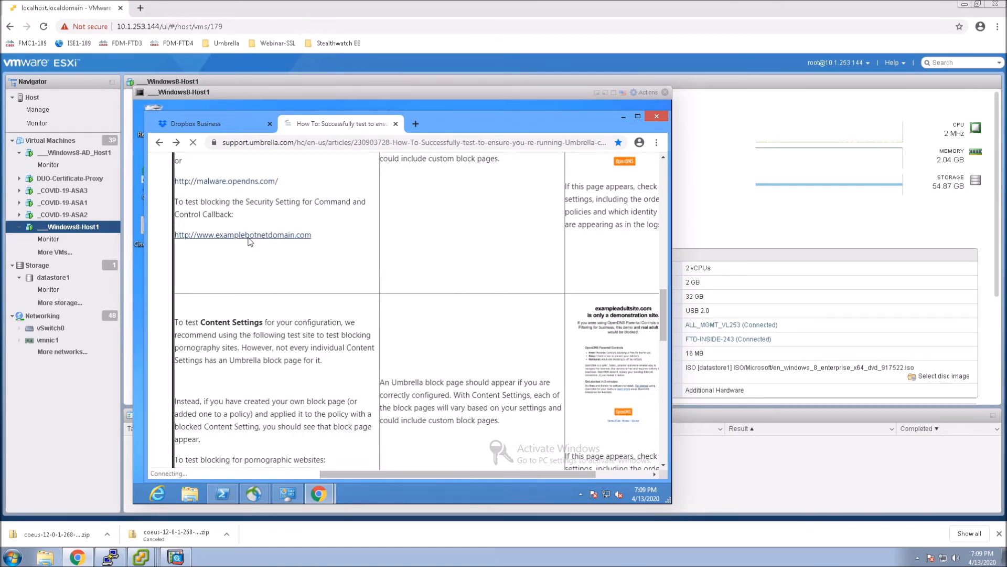
click(242, 234)
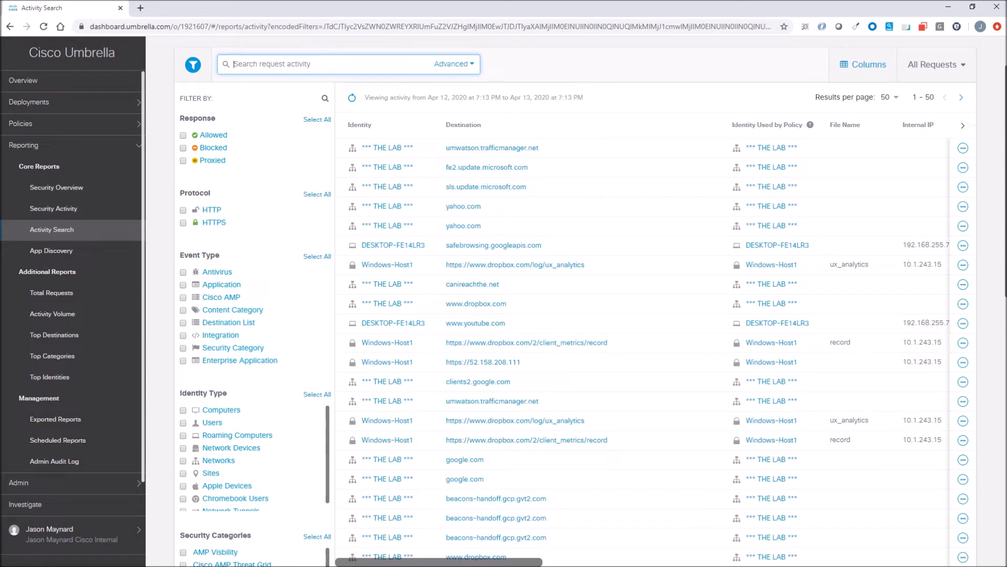
mouse_move(217, 157)
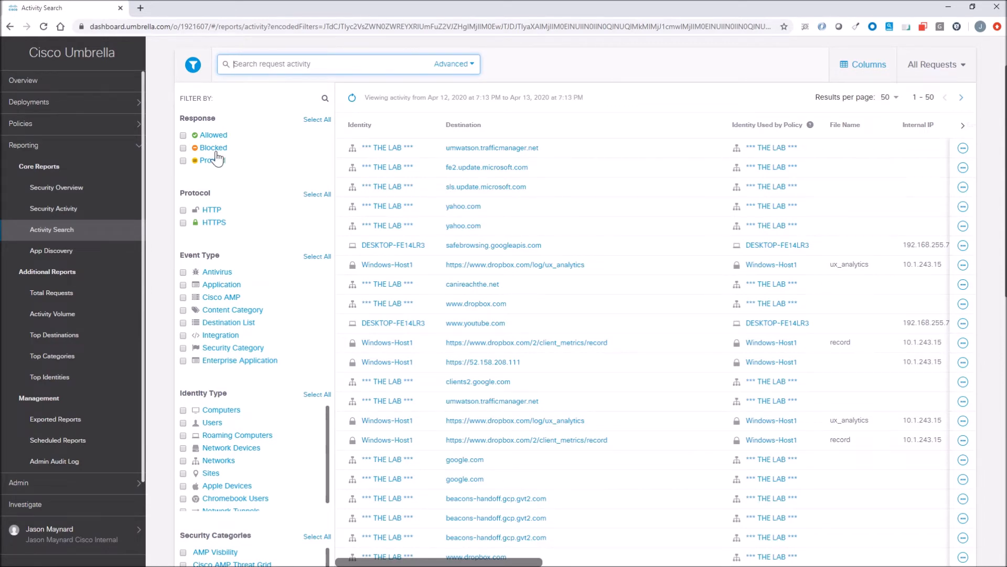
- Filter Activity Search to Blocked responses showing 11 results, then switch the filter to Proxied
click(183, 148)
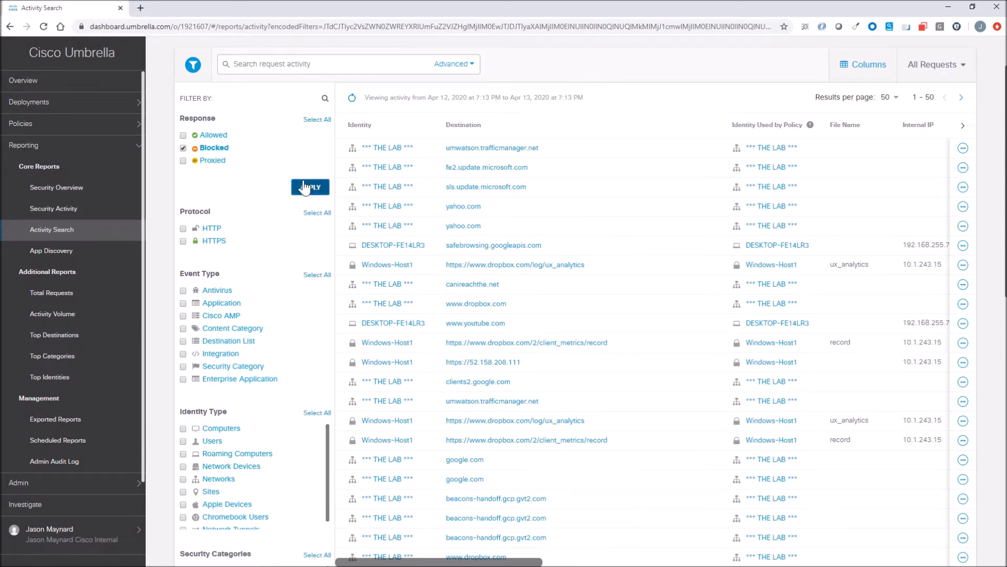
click(310, 187)
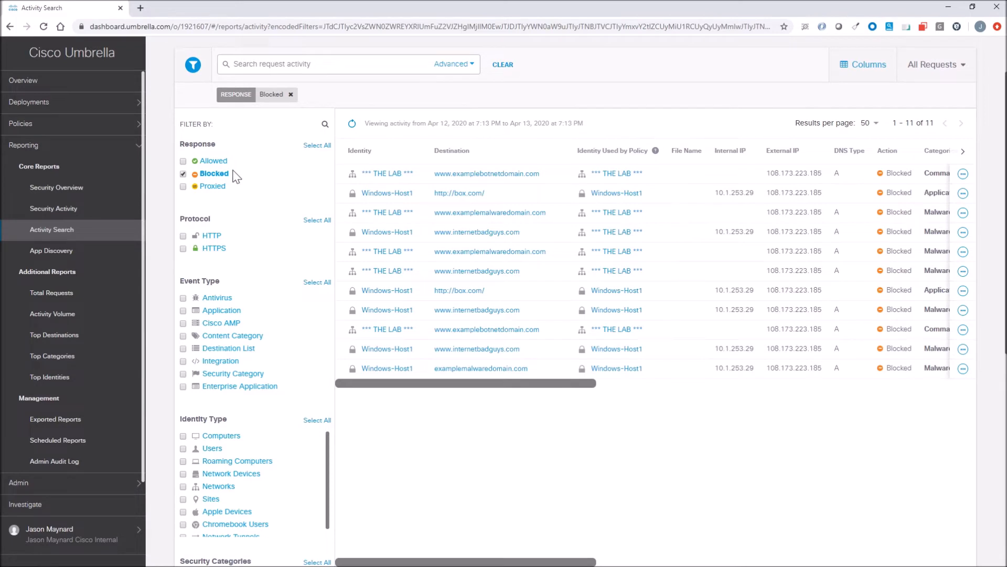
mouse_move(387, 232)
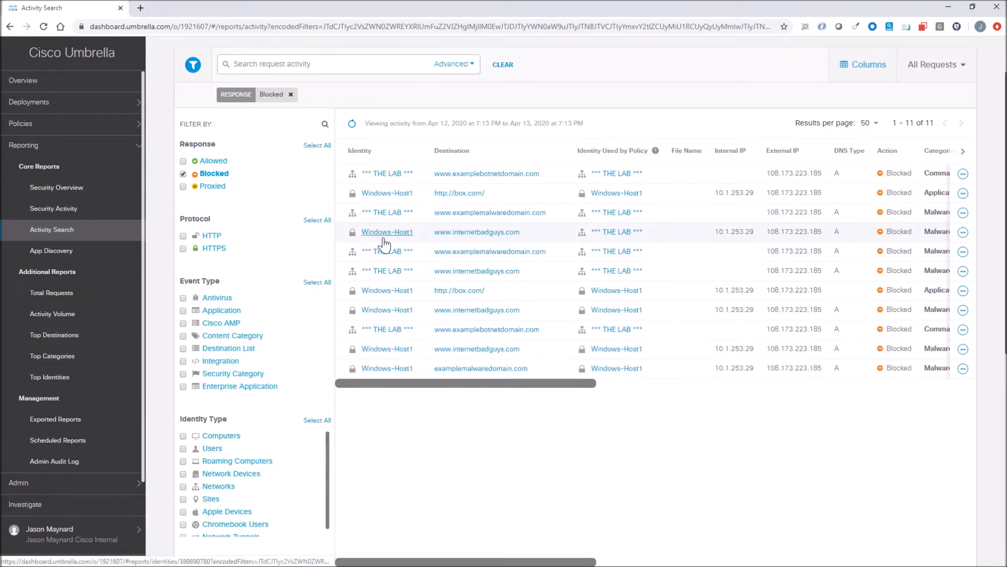
mouse_move(419, 246)
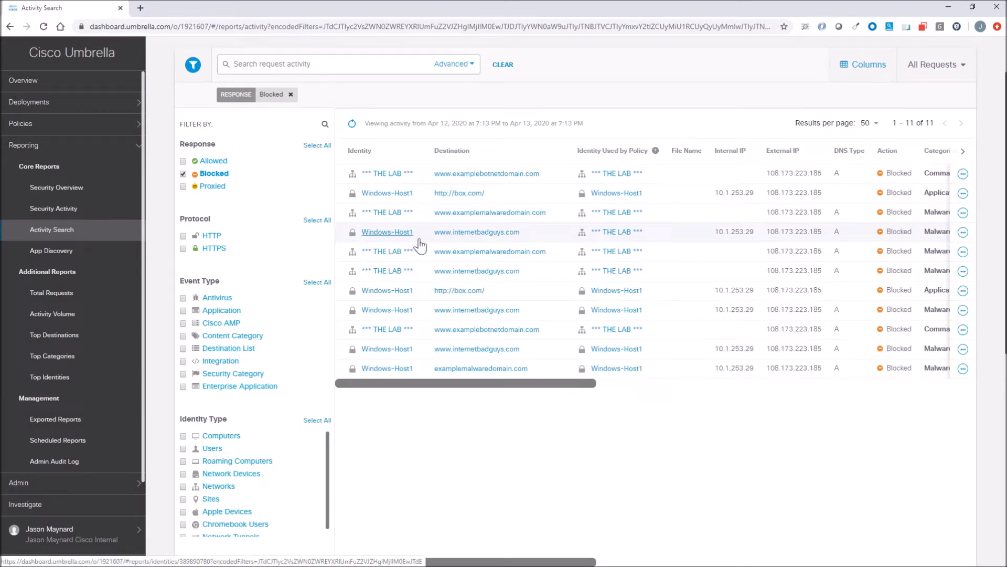
mouse_move(397, 244)
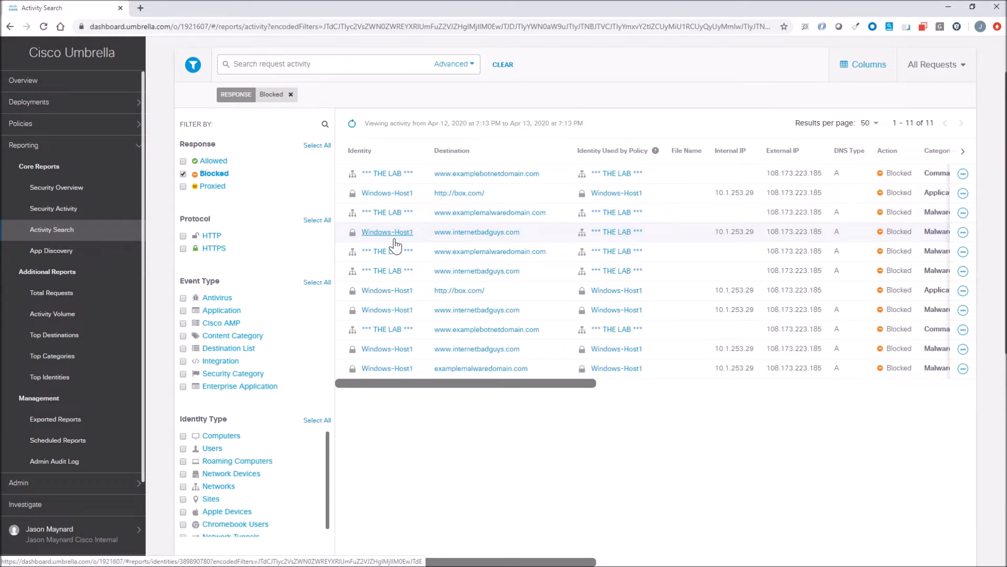
mouse_move(388, 212)
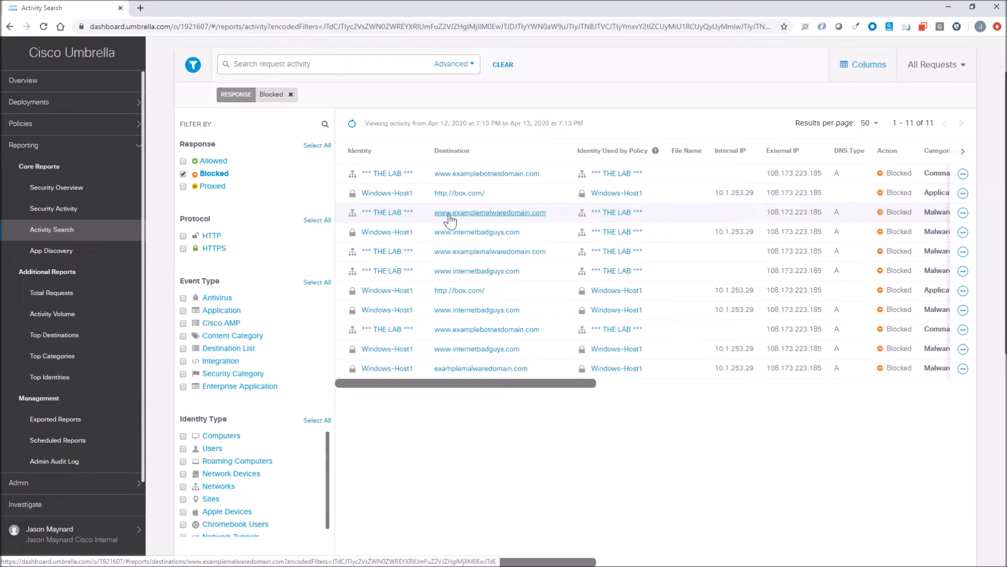
mouse_move(387, 212)
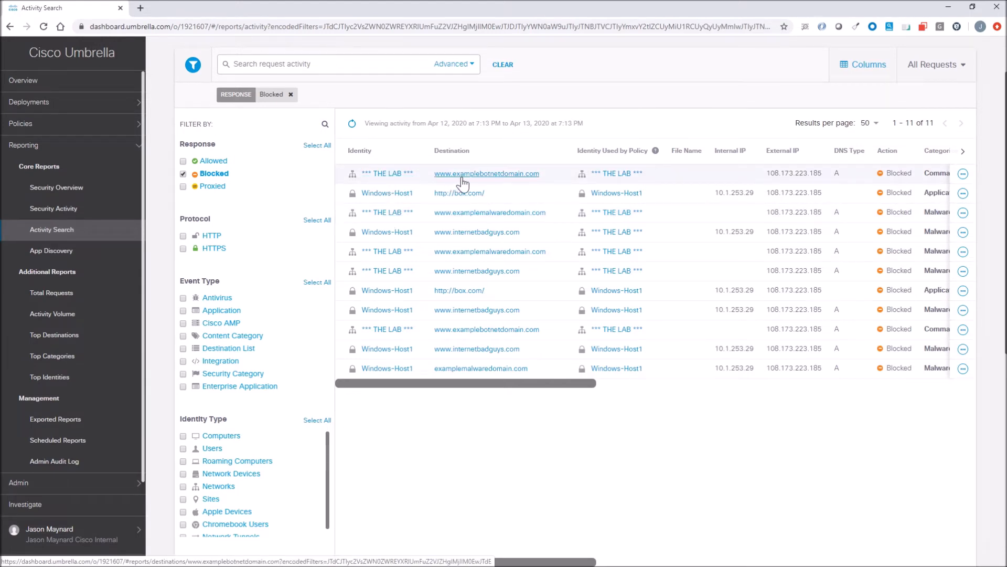
mouse_move(451, 187)
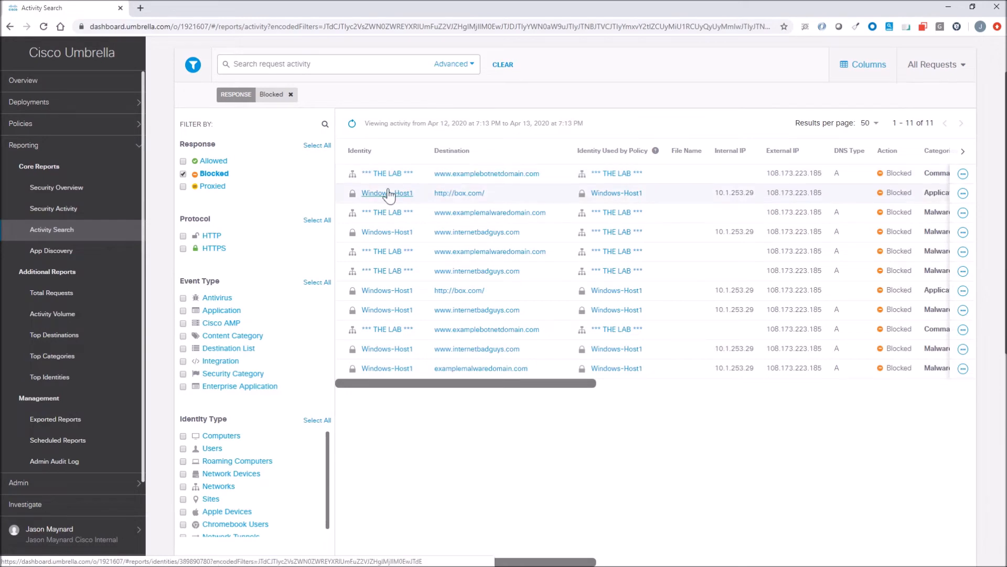
click(183, 173)
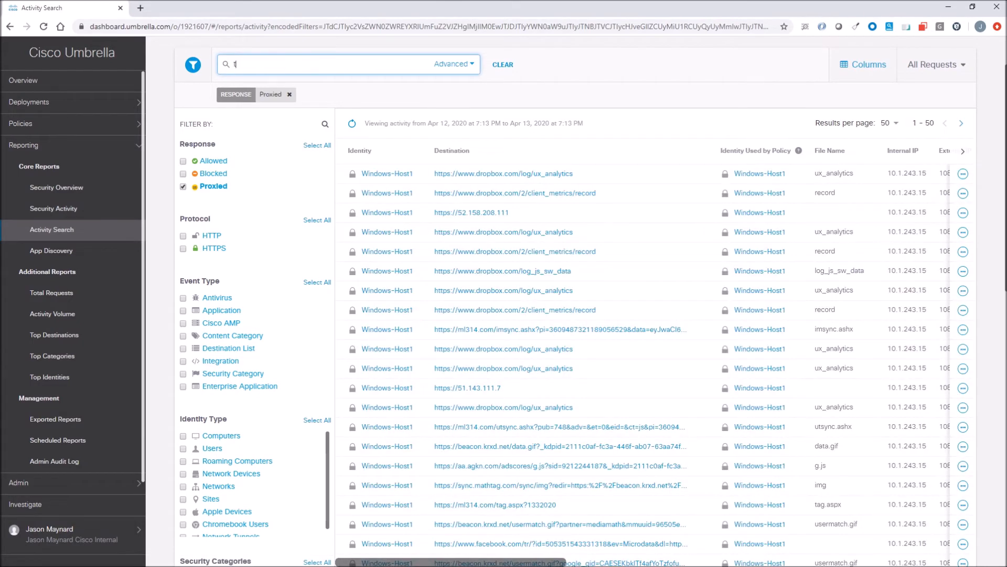
- Search proxied activity for td.com, then replace the domain filter with box.com and review the results
key(Return)
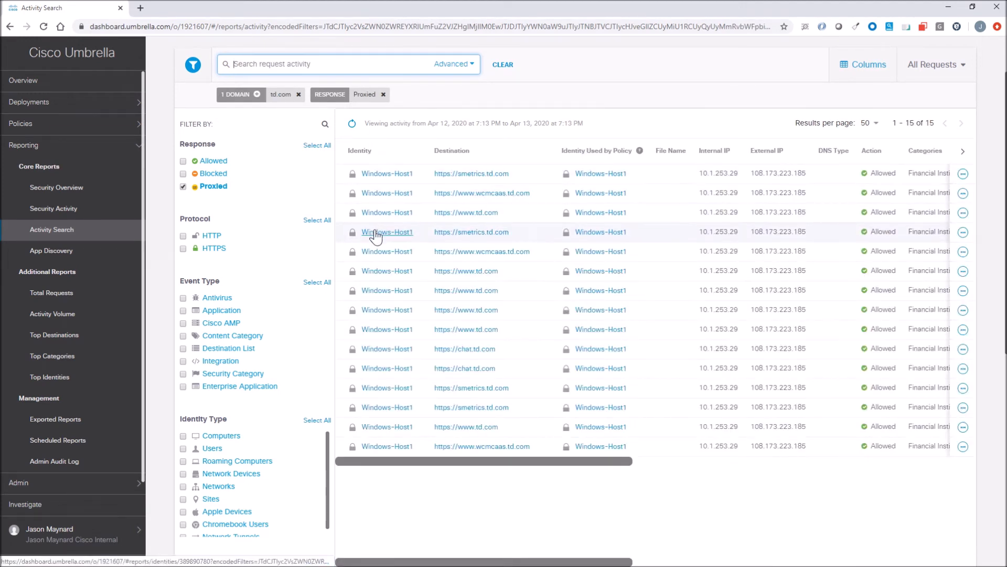
mouse_move(387, 290)
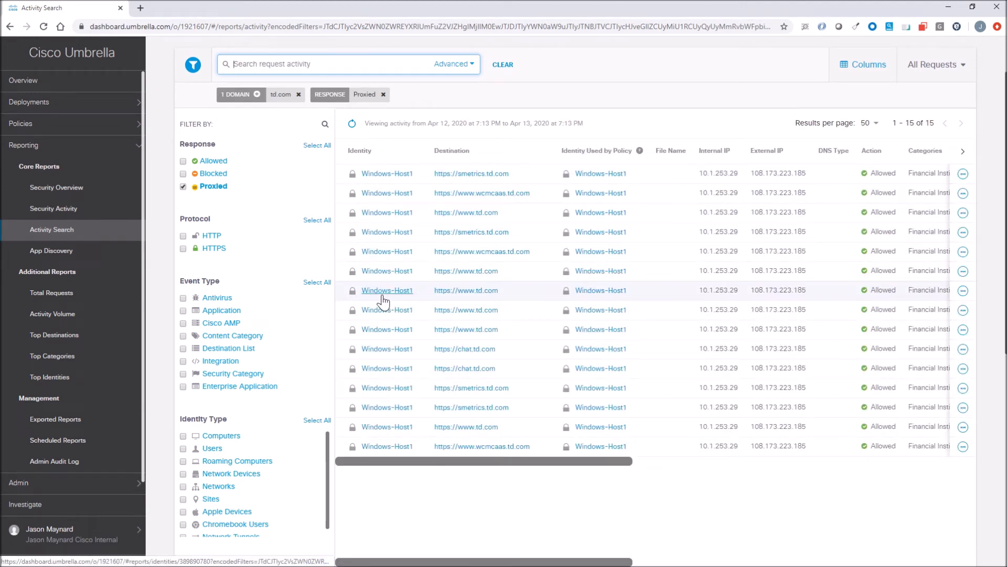
mouse_move(392, 302)
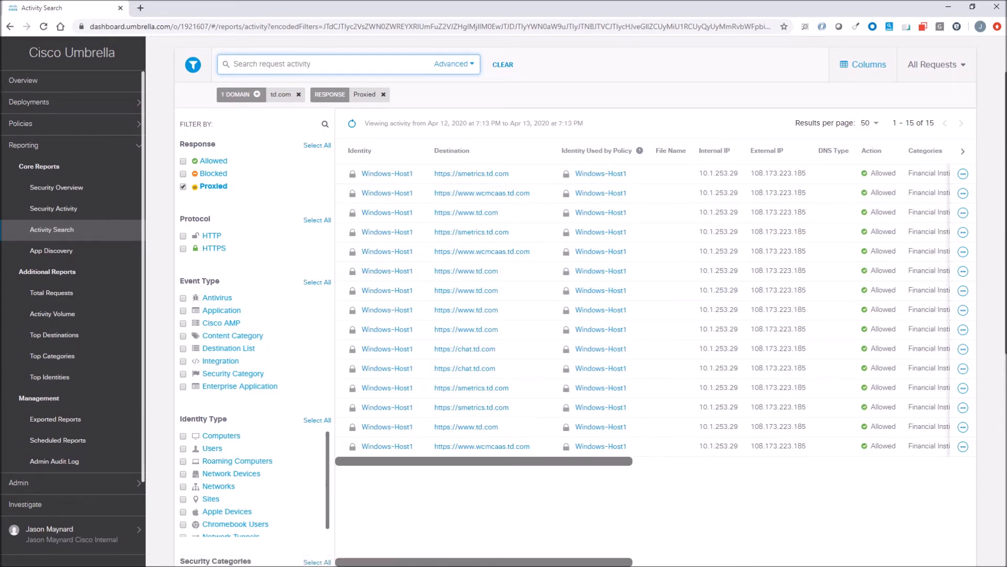
click(299, 94)
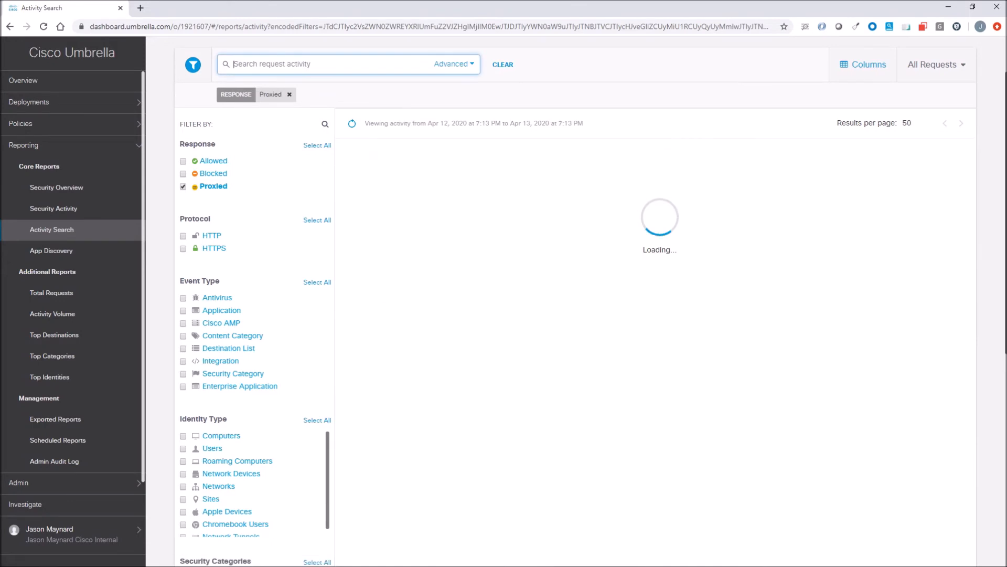
text(box.com)
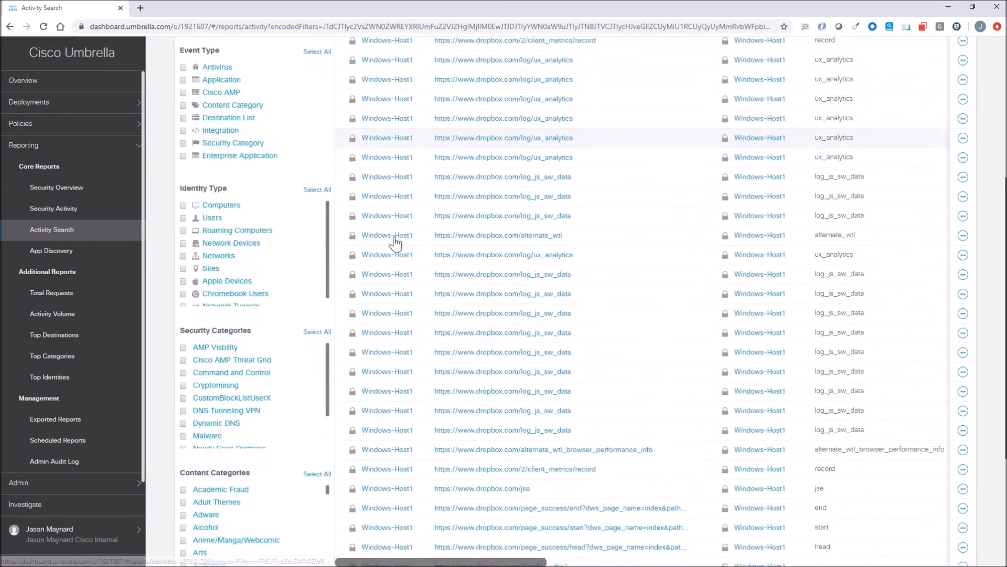
scroll(down, 3)
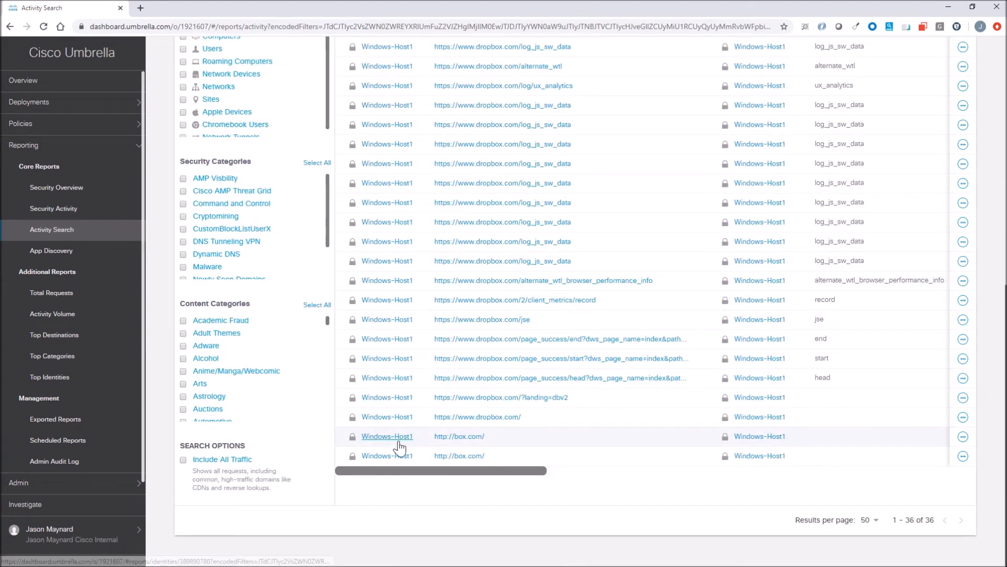
mouse_move(387, 436)
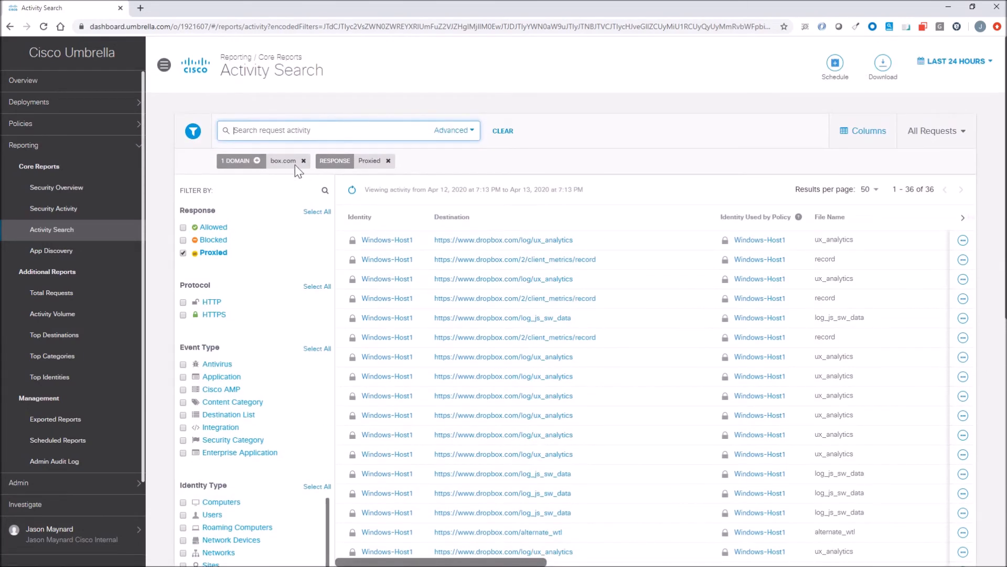
- Change the domain chip to dropbox.com and scroll through the 34 proxied Windows-Host1 requests
click(303, 160)
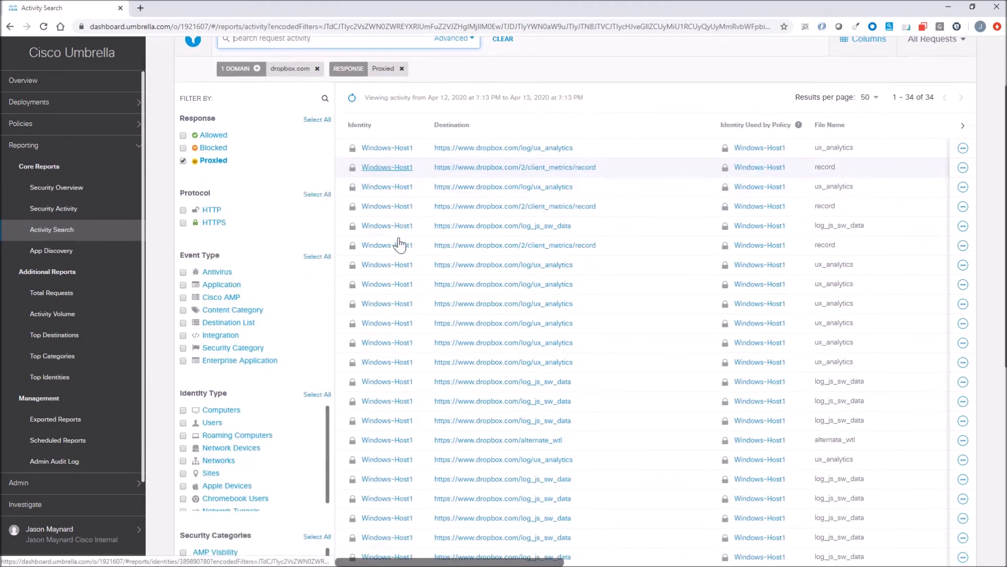
scroll(down, 3)
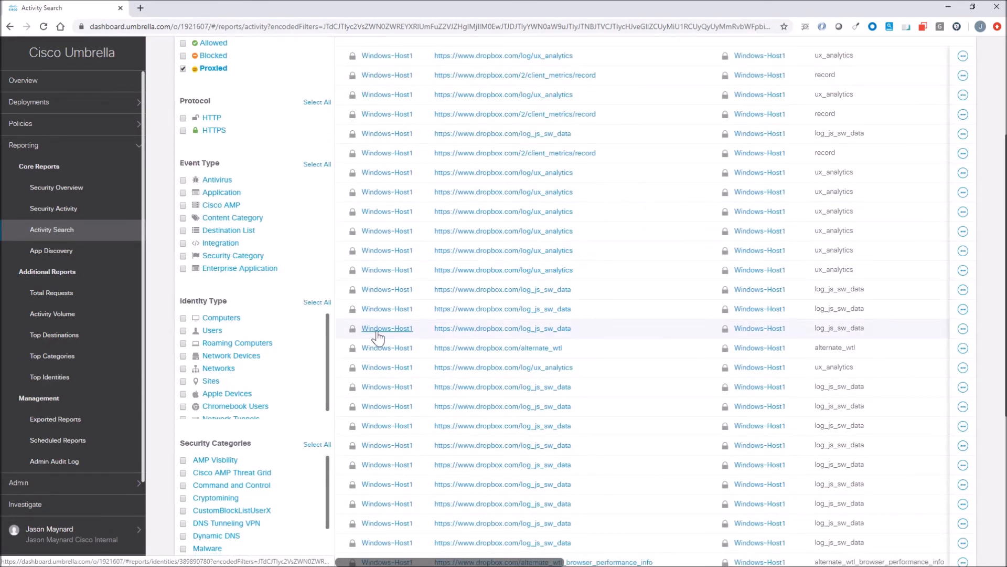
scroll(down, 3)
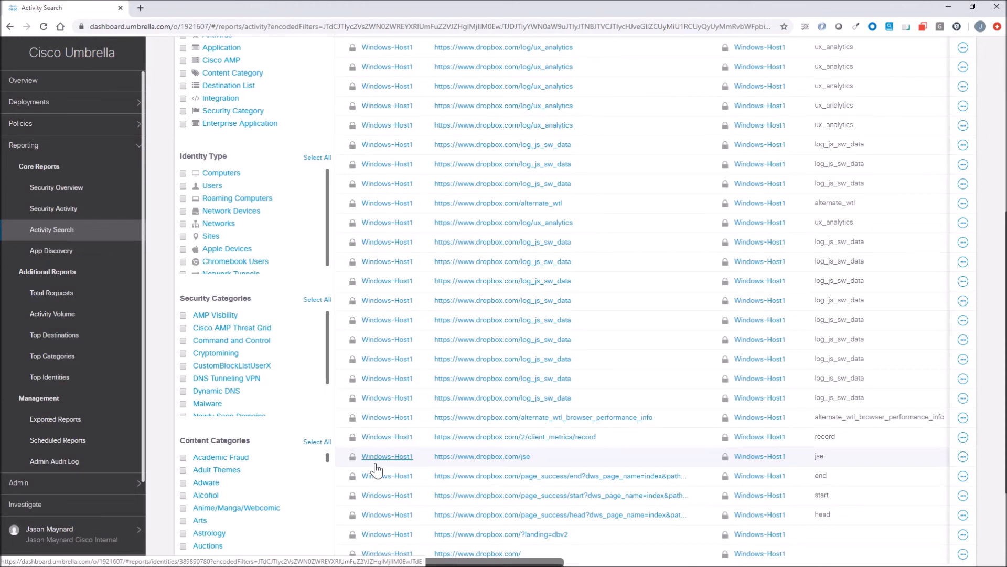
mouse_move(215, 384)
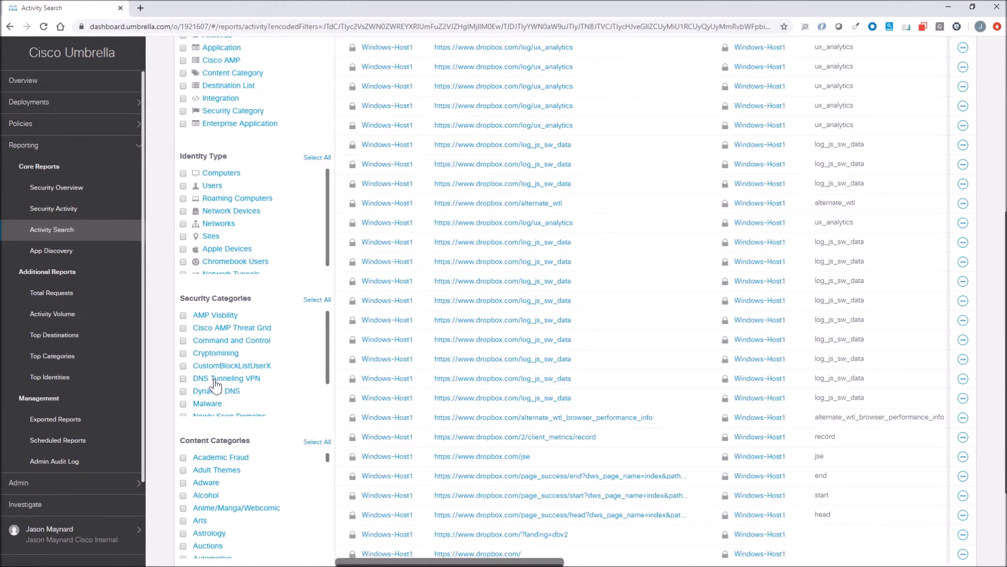
scroll(up, 3)
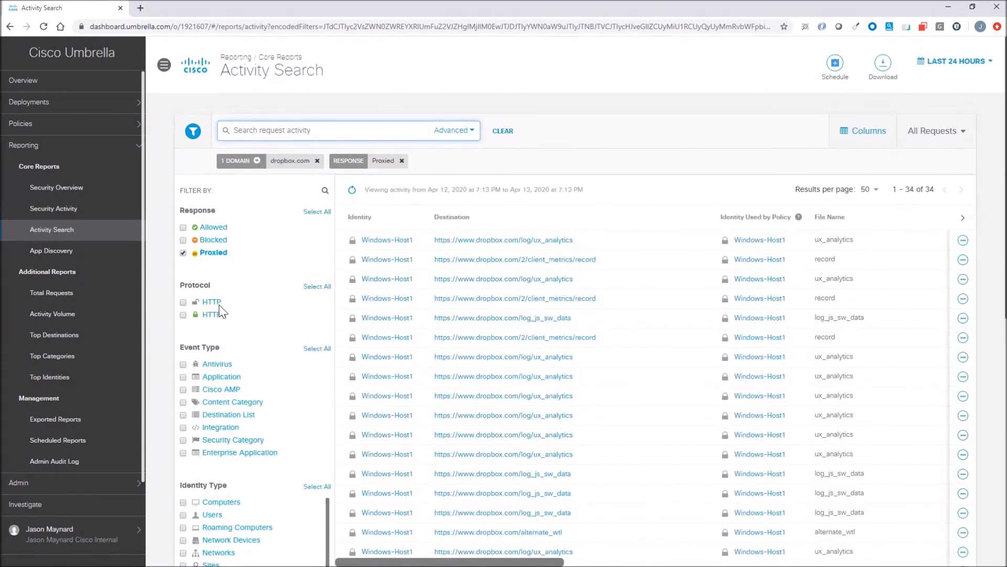